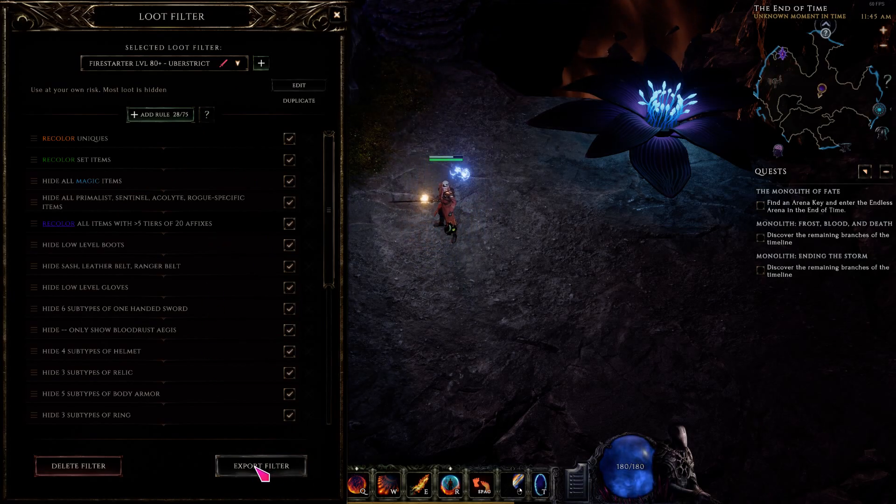
- Export the loot filter and open the custom filter location folder
left_click(260, 466)
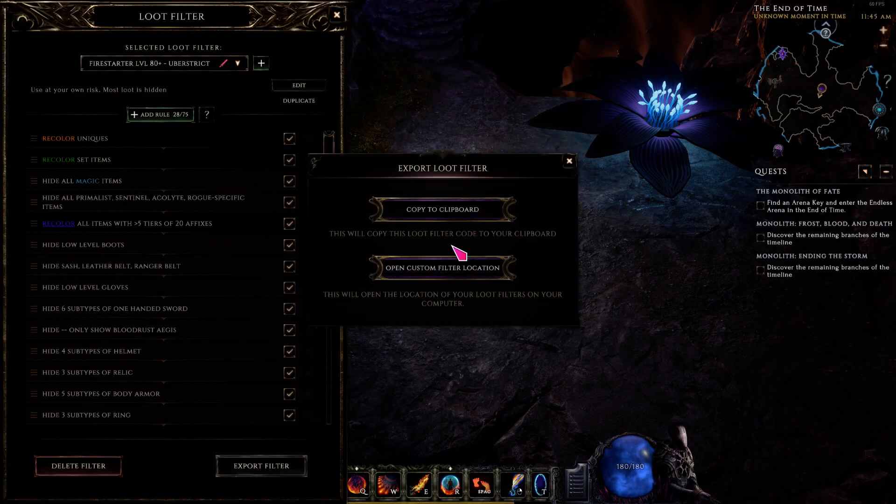
mouse_move(443, 273)
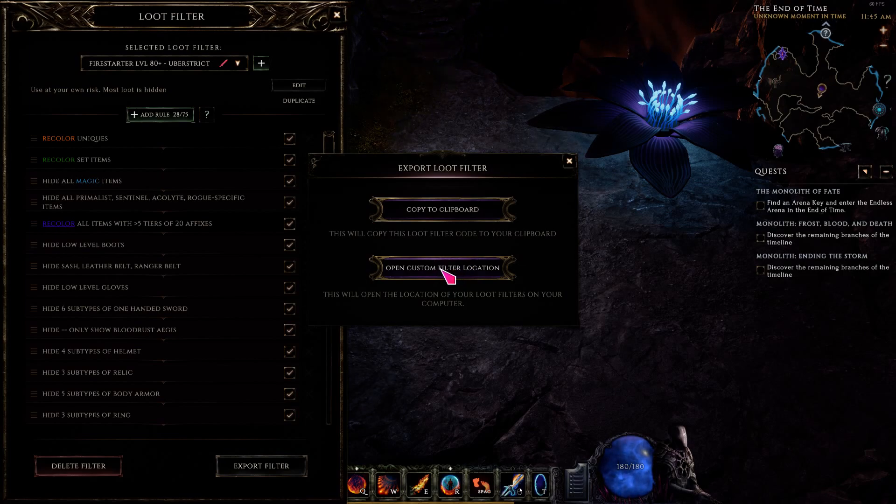
mouse_move(407, 301)
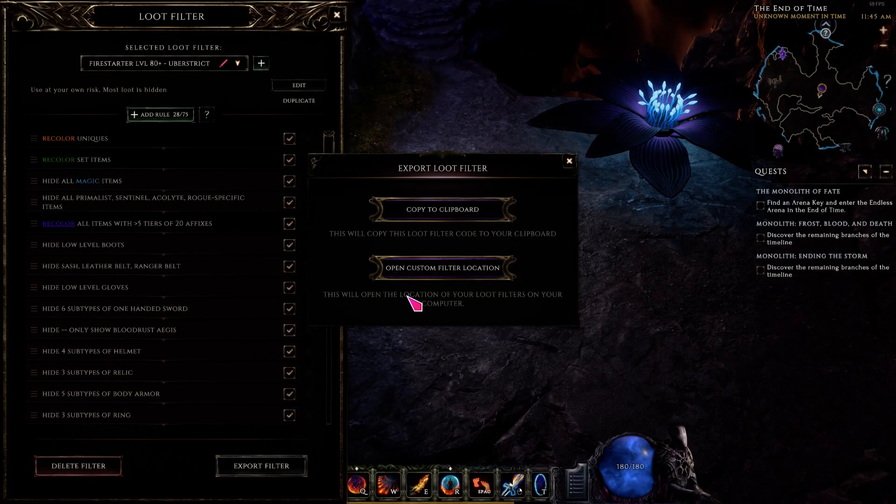
mouse_move(530, 313)
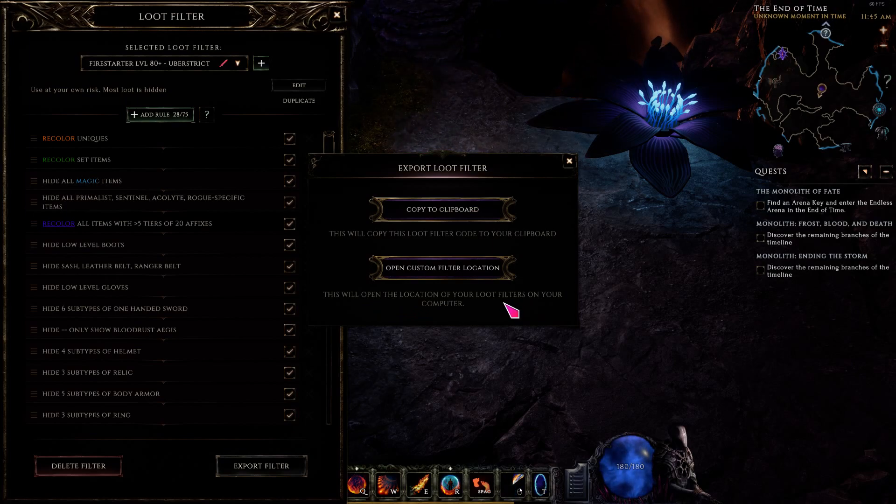
mouse_move(493, 303)
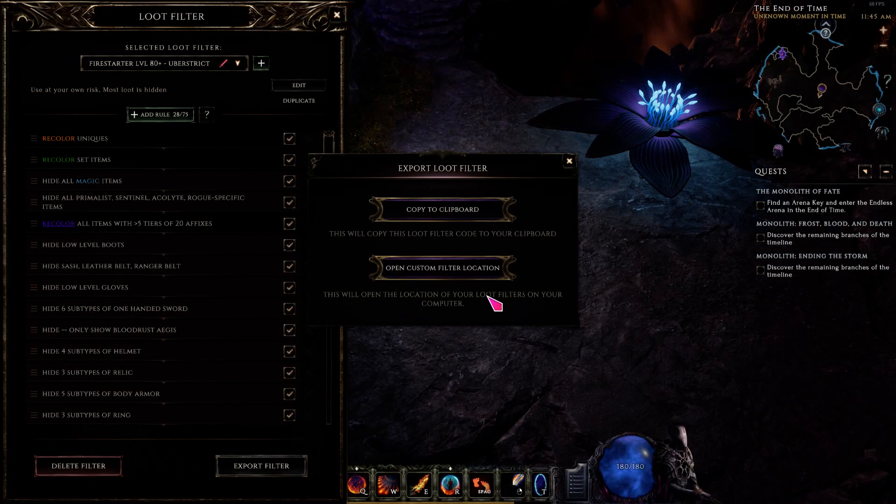
left_click(442, 267)
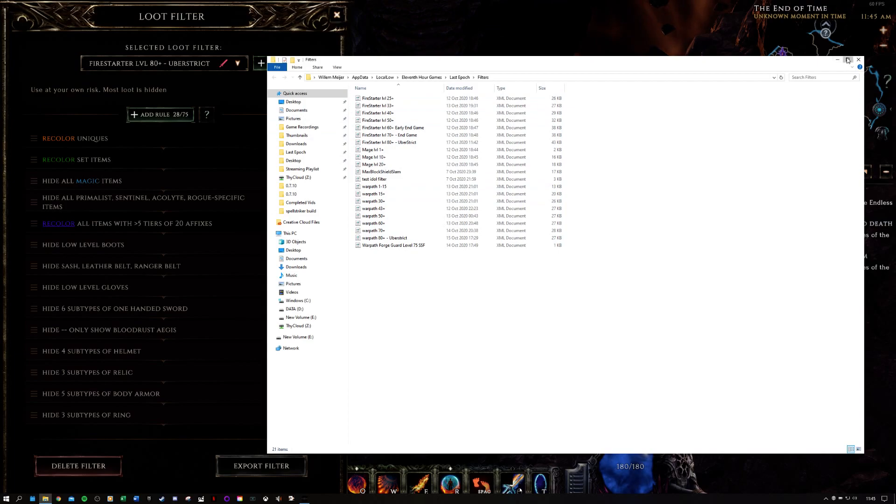
- Maximize the Filters folder window, review its path, then close it
left_click(849, 60)
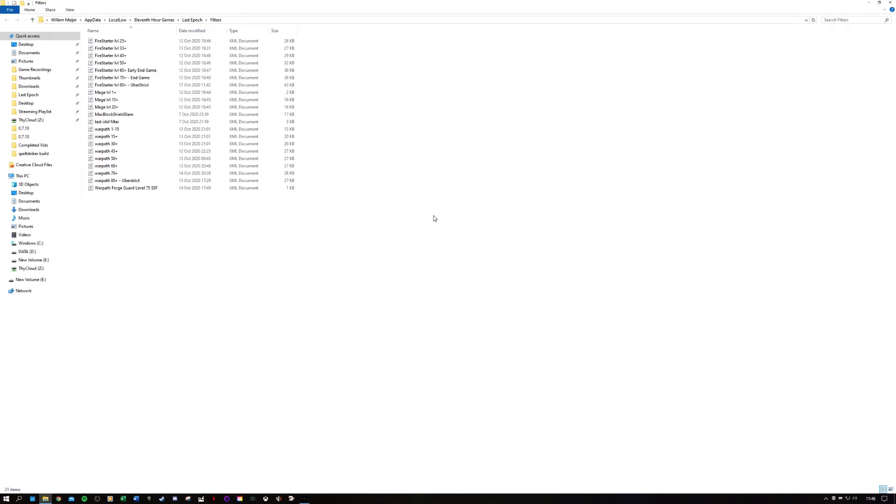
mouse_move(431, 212)
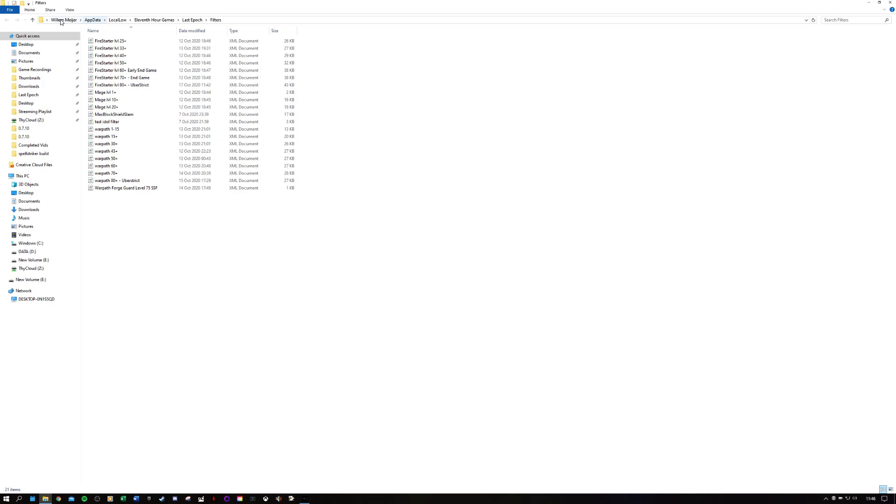
mouse_move(33, 165)
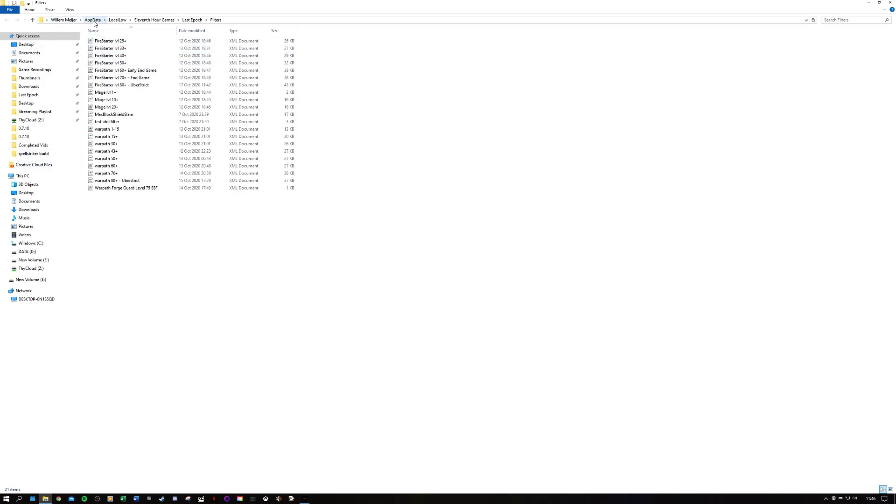
mouse_move(87, 22)
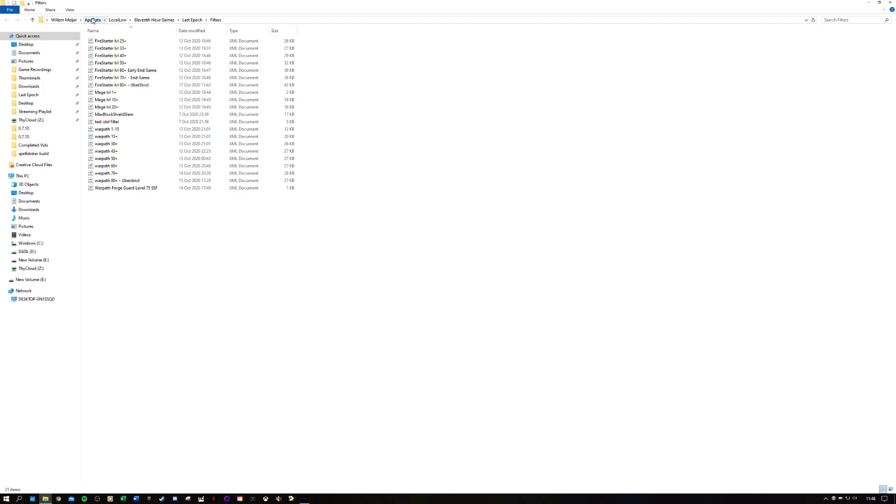
left_click(31, 243)
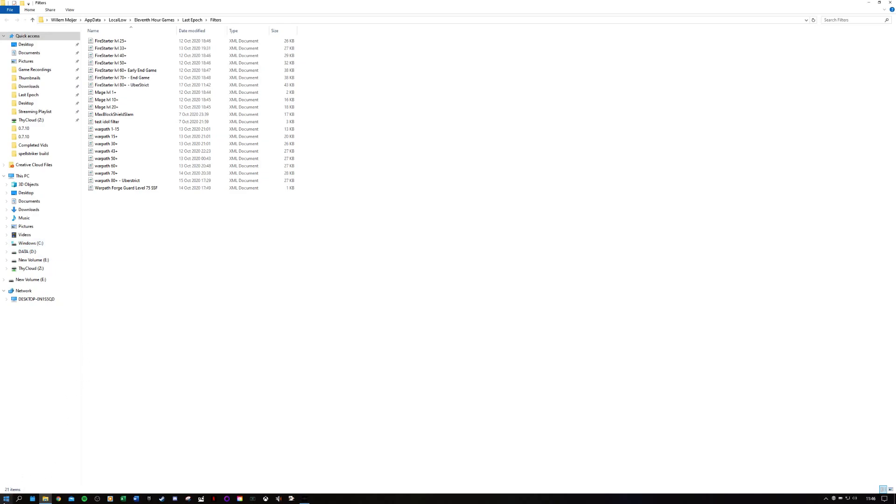
left_click(5, 499)
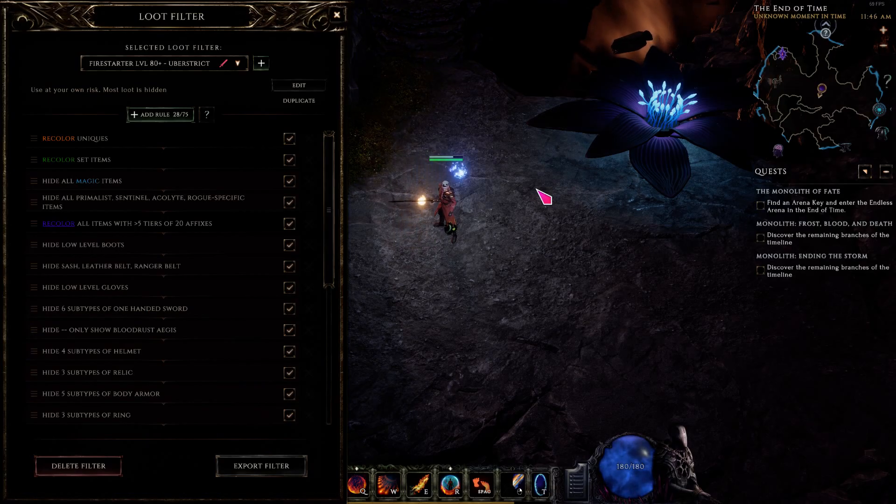
- Search the Start menu for %appdata% to open the AppData folder
left_click(6, 498)
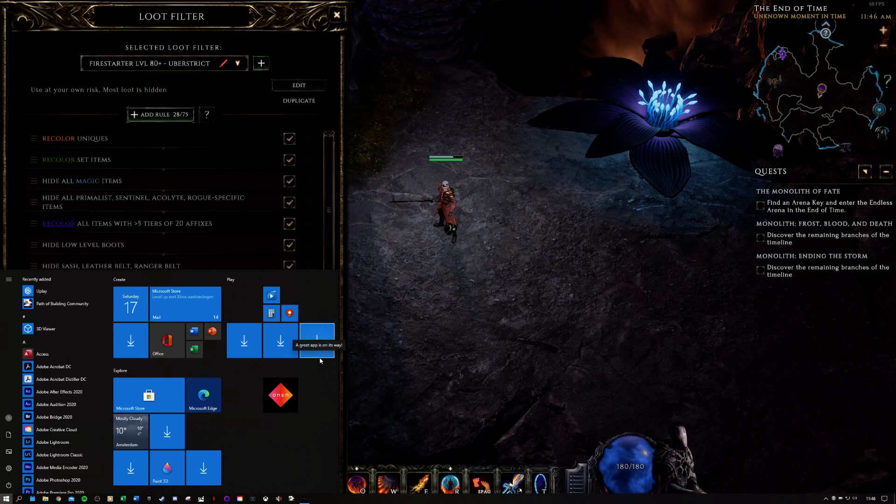
type("%")
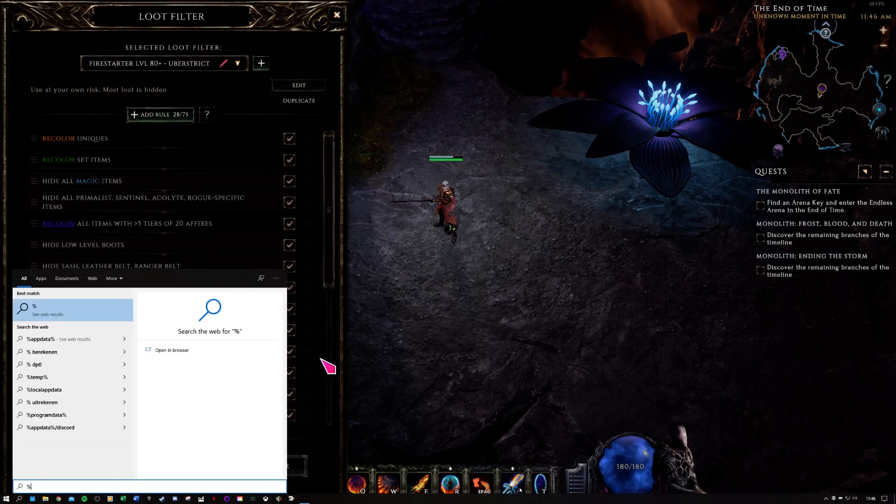
type("appdata%")
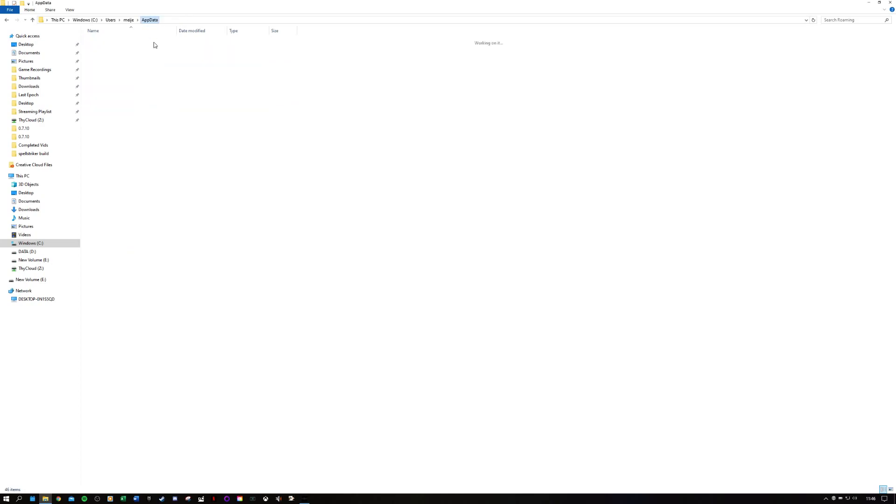
- Navigate AppData > LocalLow > Eleventh Hour Games > Last Epoch > Filters
left_click(150, 20)
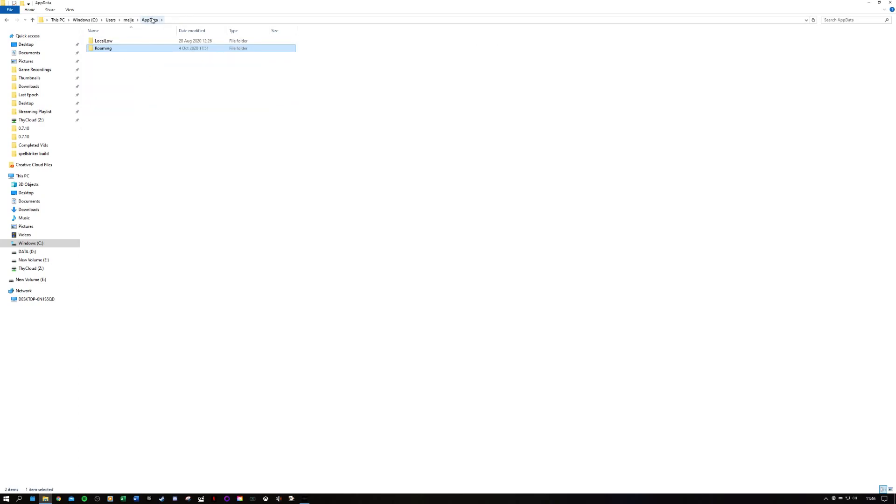
left_click(104, 41)
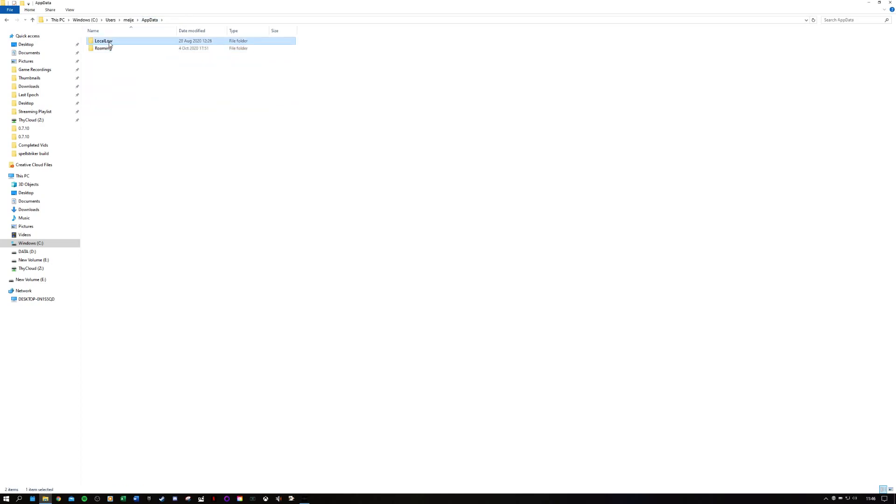
double_click(103, 40)
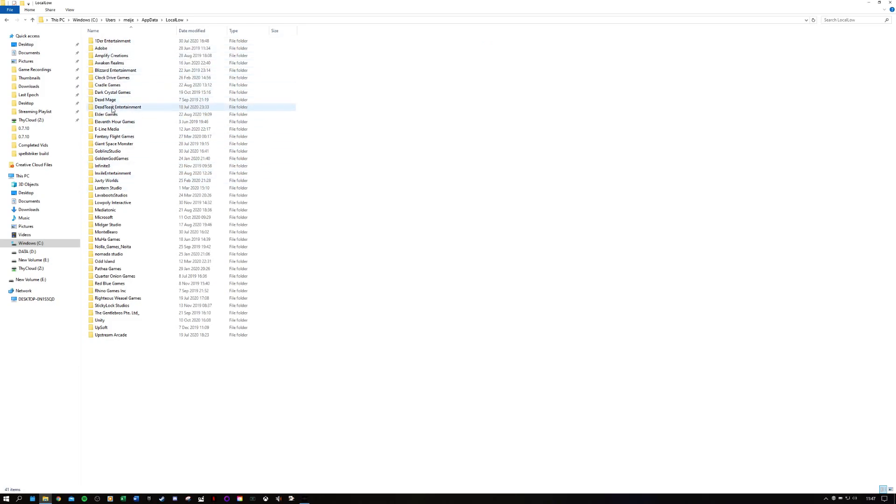
double_click(114, 121)
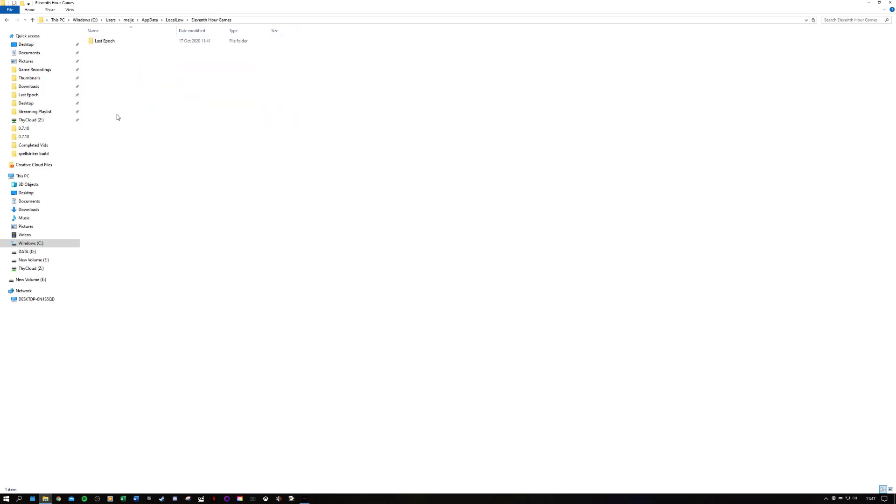
double_click(104, 41)
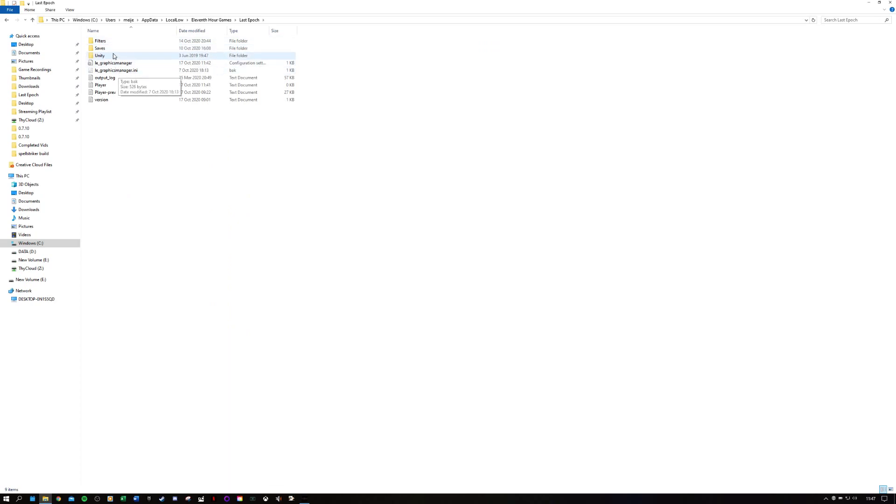
left_click(100, 41)
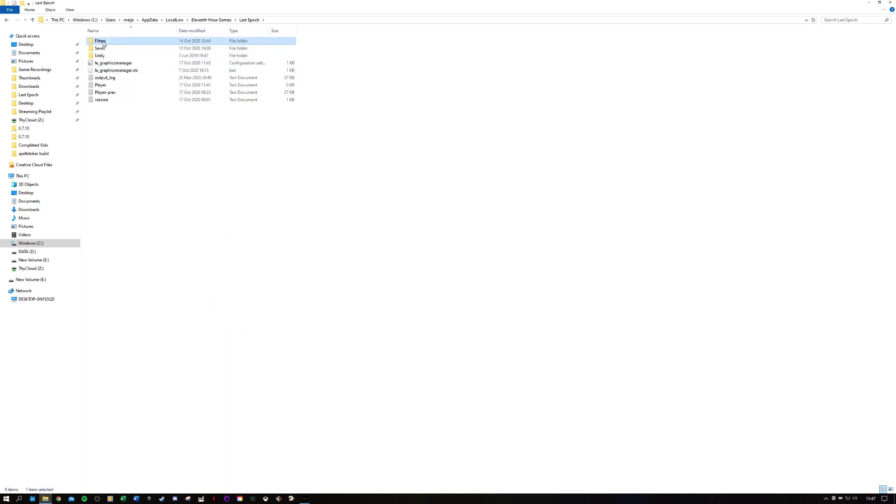
double_click(100, 41)
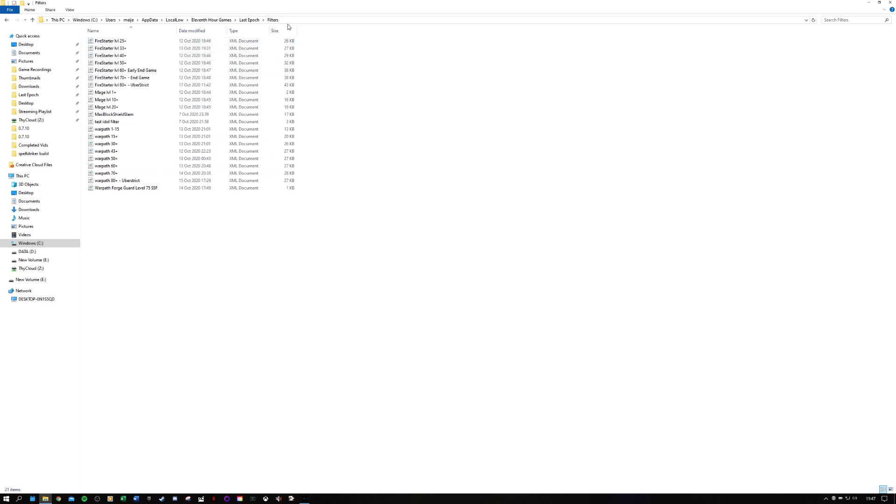
mouse_move(510, 13)
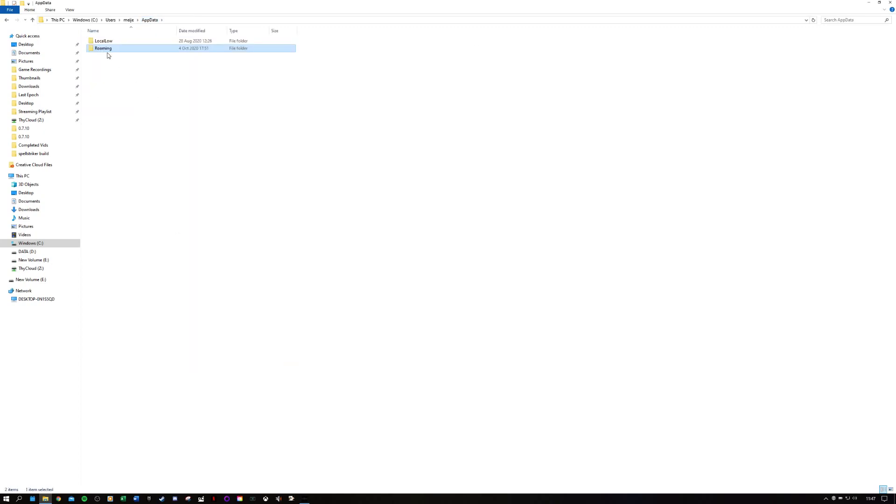
left_click(103, 41)
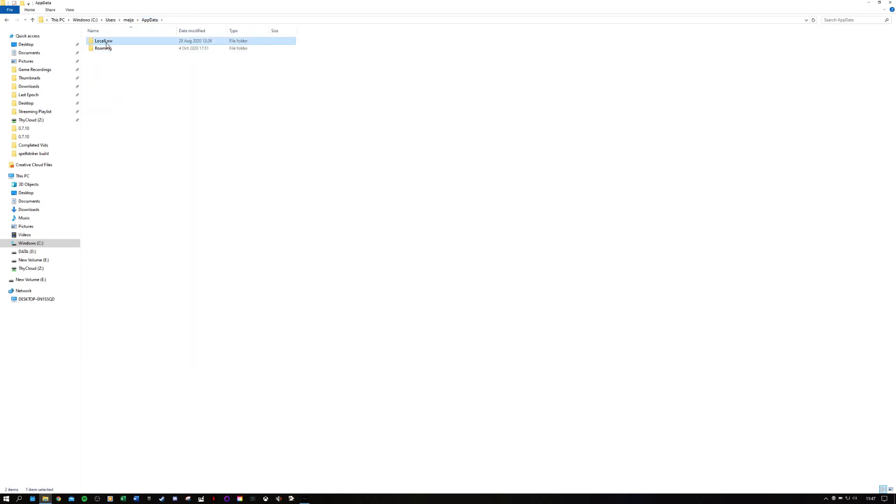
double_click(104, 40)
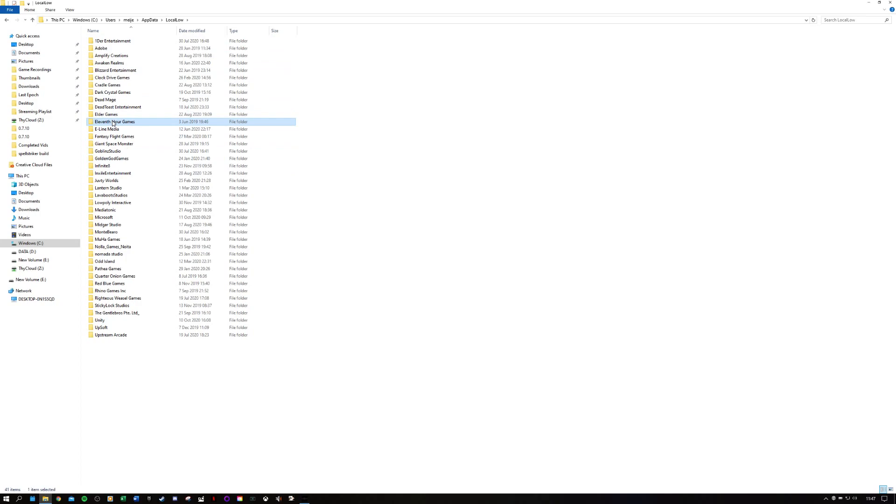
double_click(115, 122)
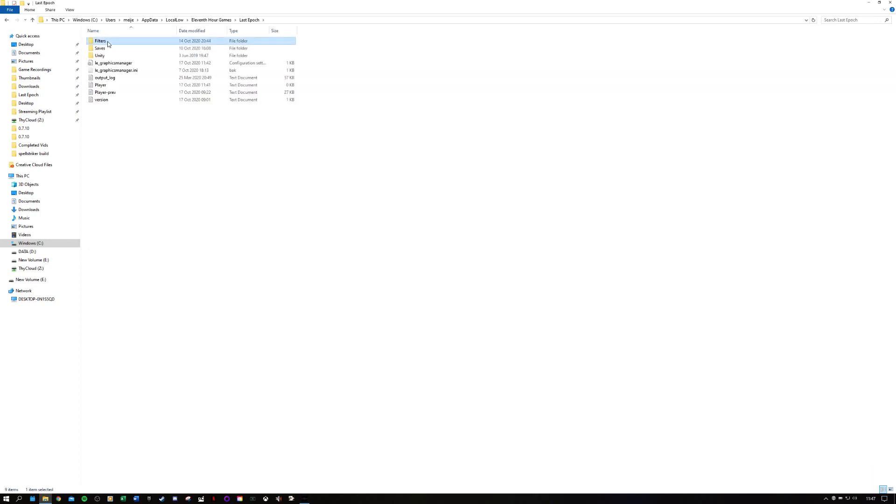
double_click(100, 41)
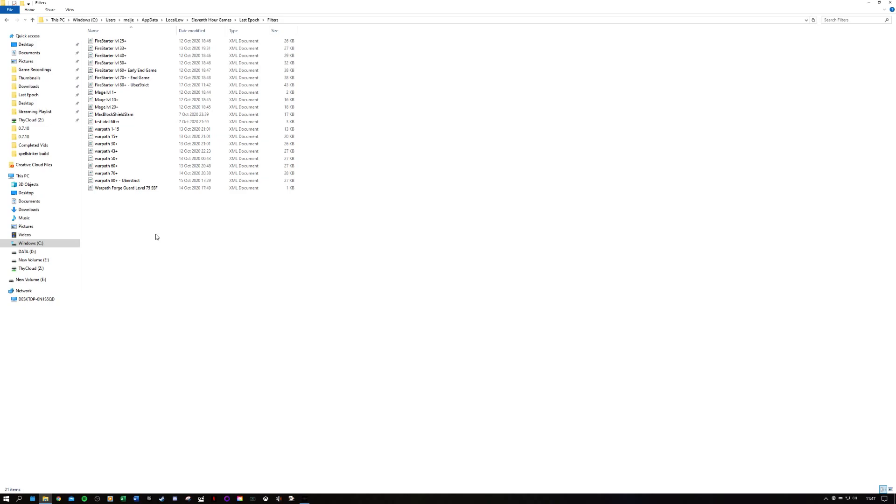
- Duplicate 'warpath 80+ – Uberstrict' and rename the copy 'video explaining loot filters'
left_click(117, 181)
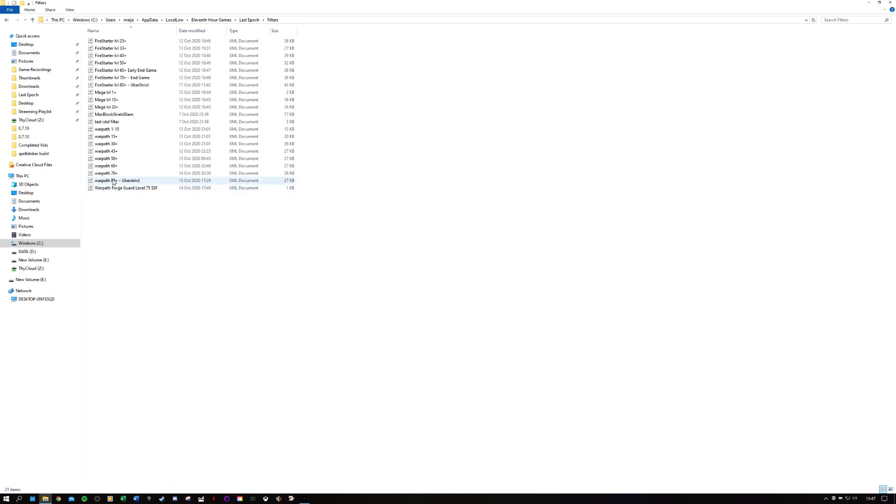
mouse_move(117, 181)
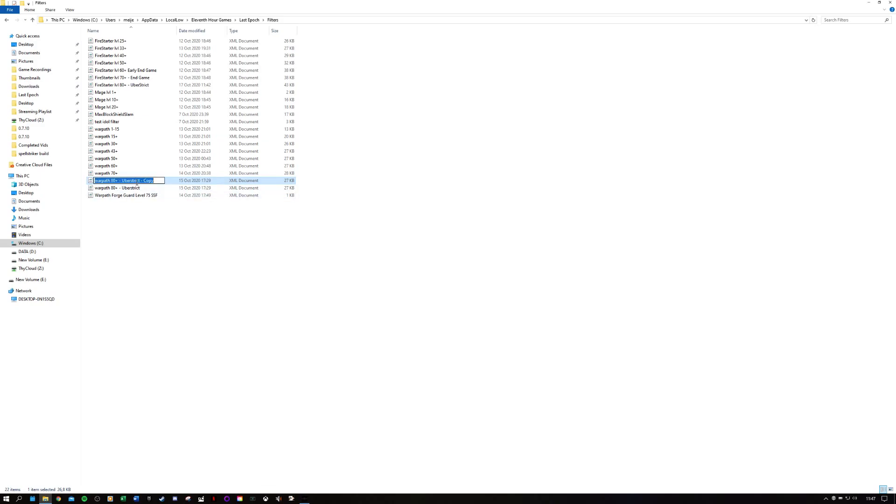
type("v")
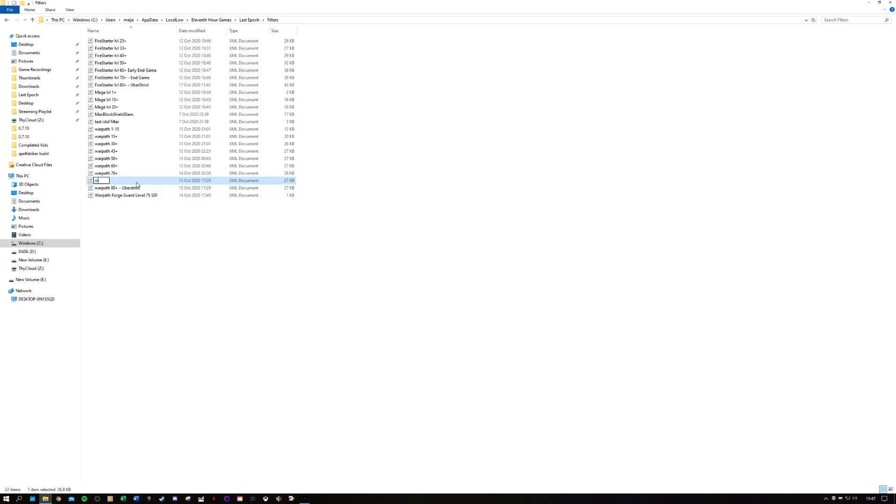
type("video explaining loot filters")
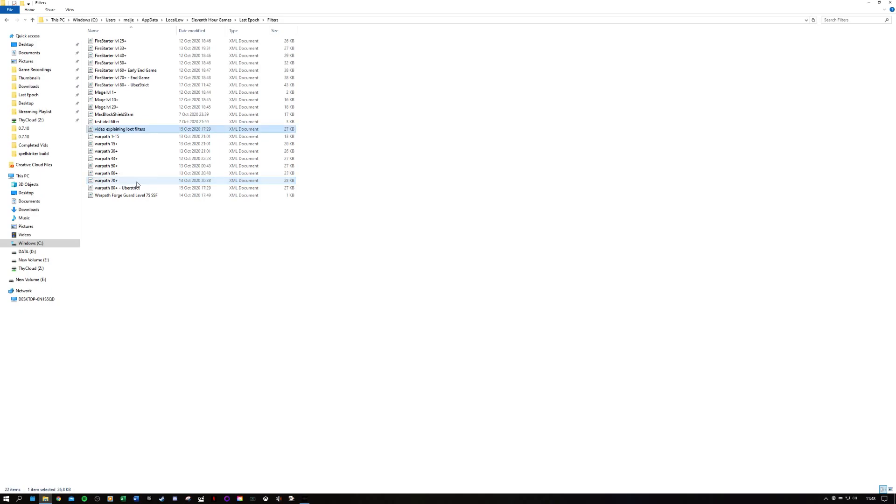
mouse_move(597, 73)
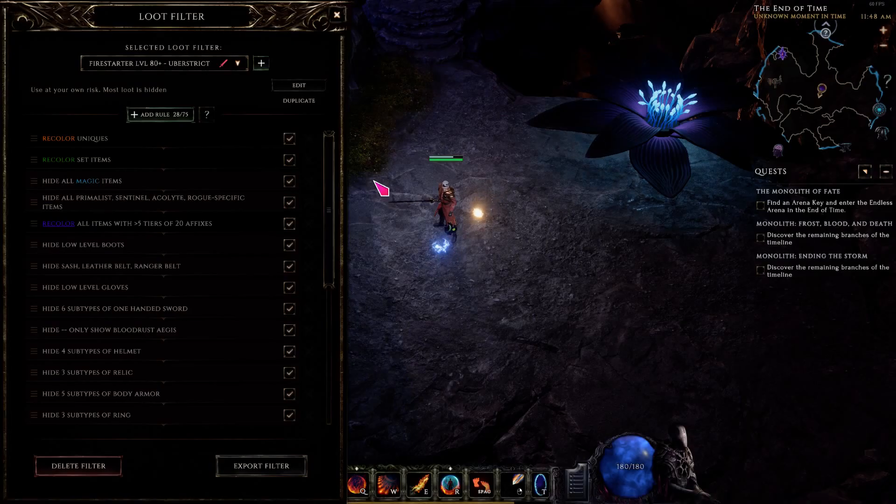
- Select 'Video Explaining Loot Filters' from the Selected Loot Filter dropdown
left_click(337, 15)
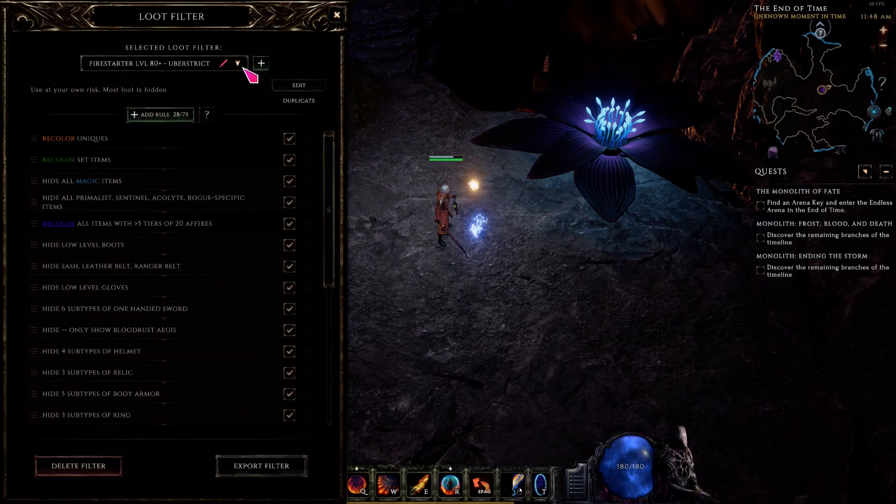
left_click(237, 63)
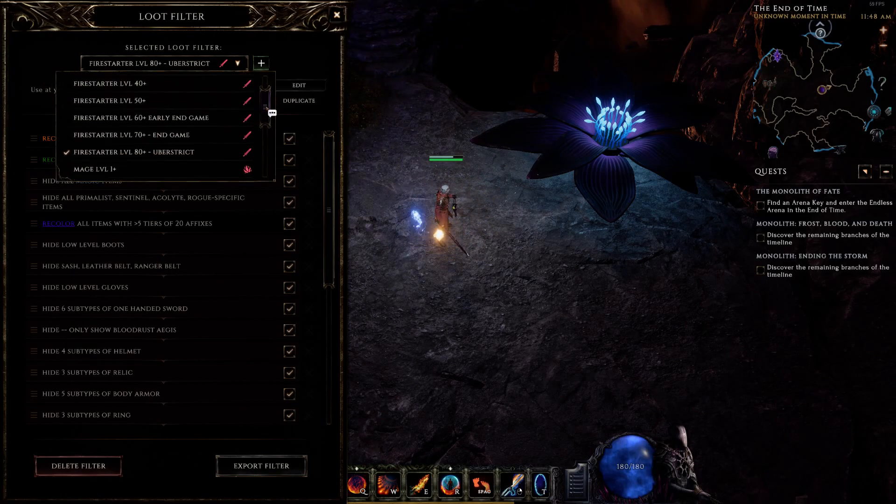
scroll("down", 3)
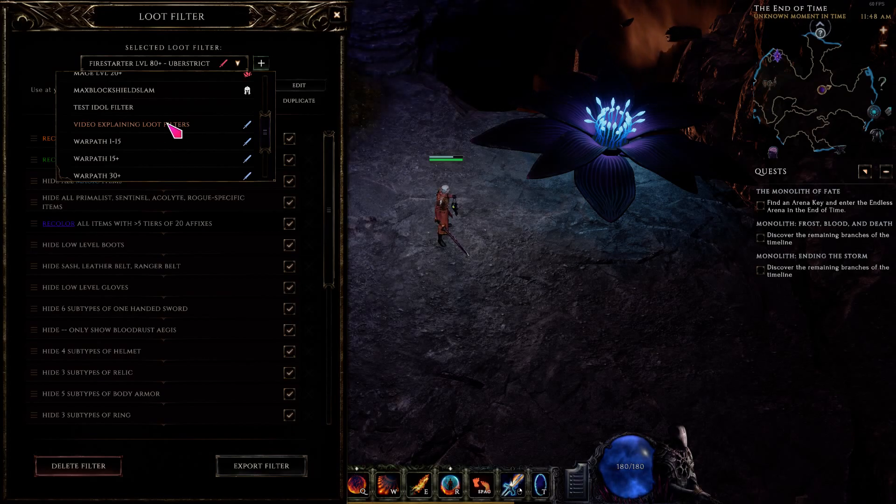
left_click(130, 124)
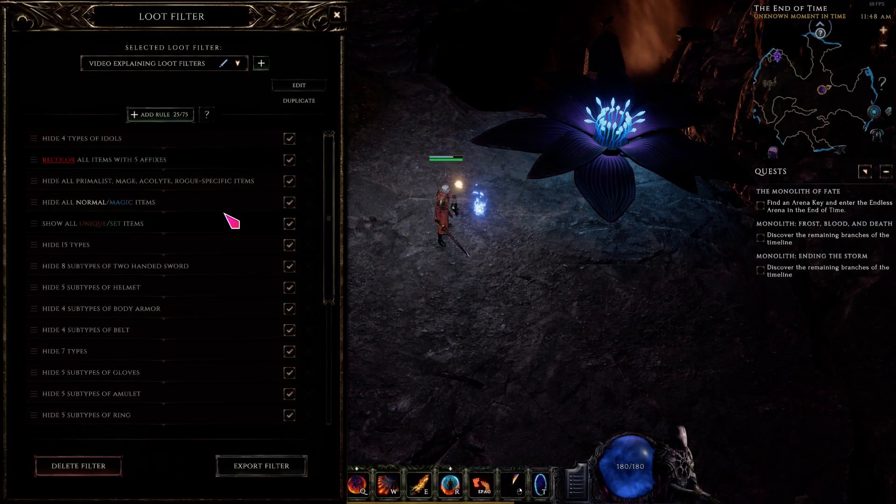
scroll("down", 3)
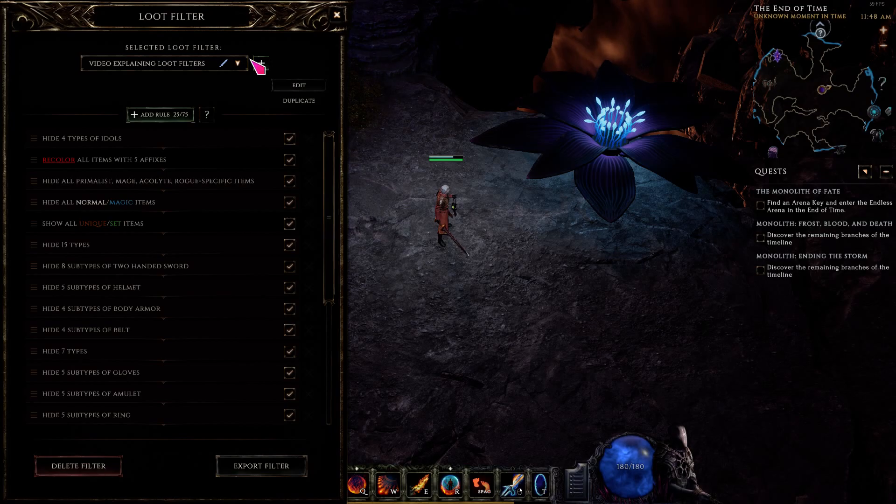
mouse_move(306, 34)
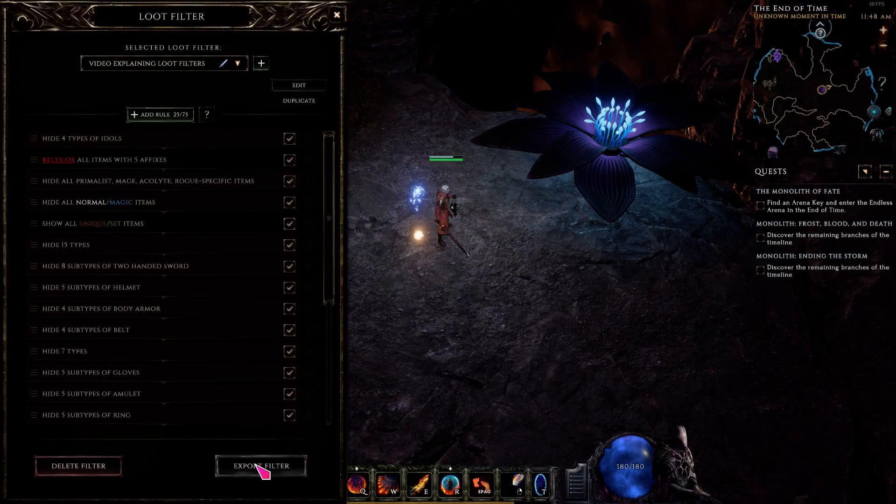
- Export the video explaining loot filters filter to the clipboard and launch Word
left_click(261, 466)
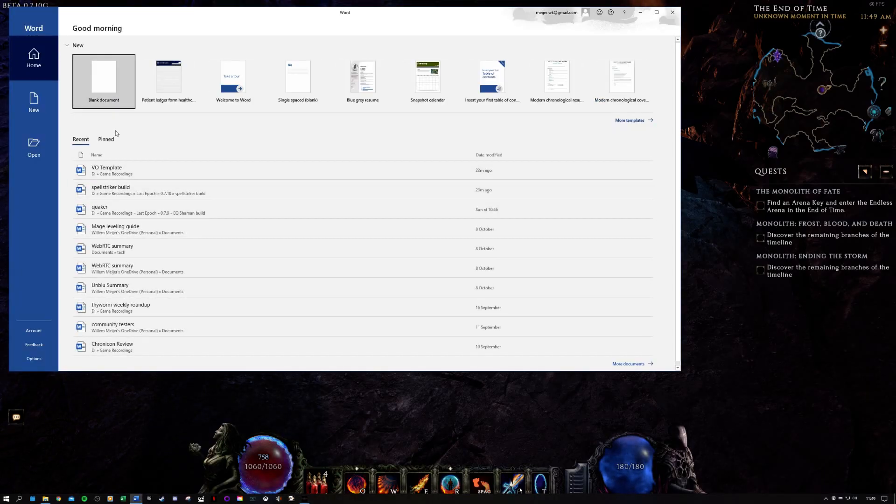
- Paste the filter XML into a blank Word document and scroll through it
left_click(103, 79)
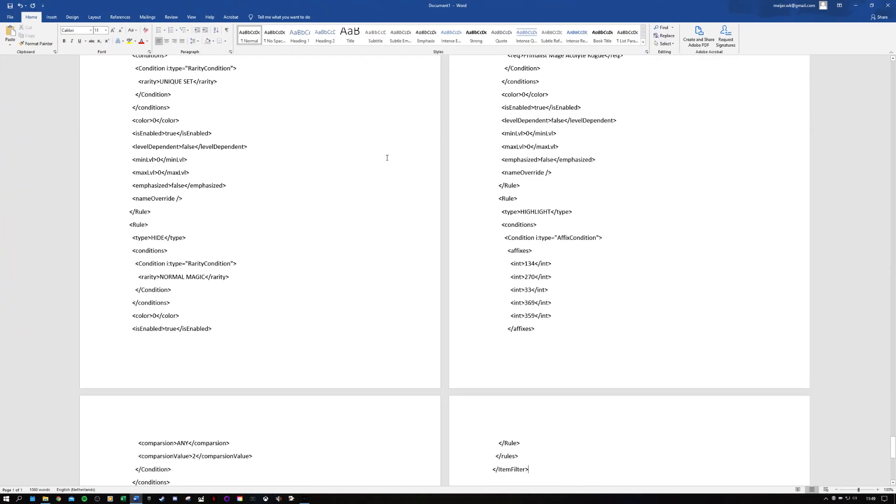
scroll("down", 3)
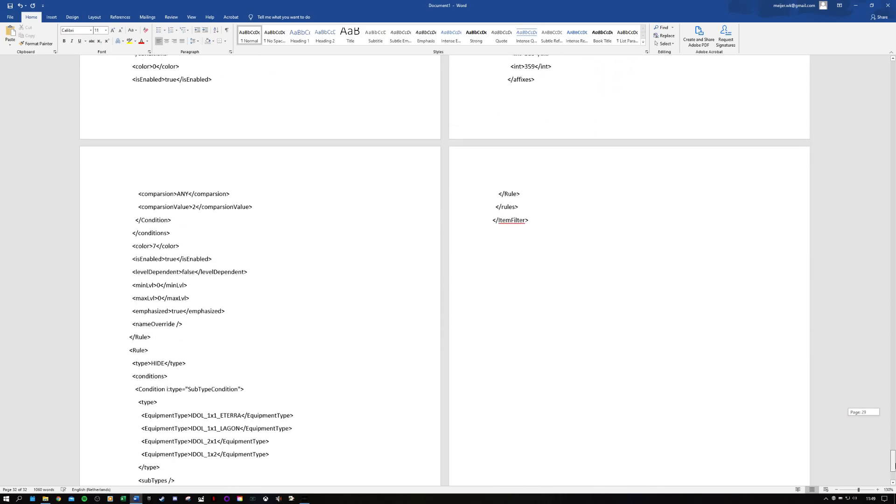
scroll("down", 3)
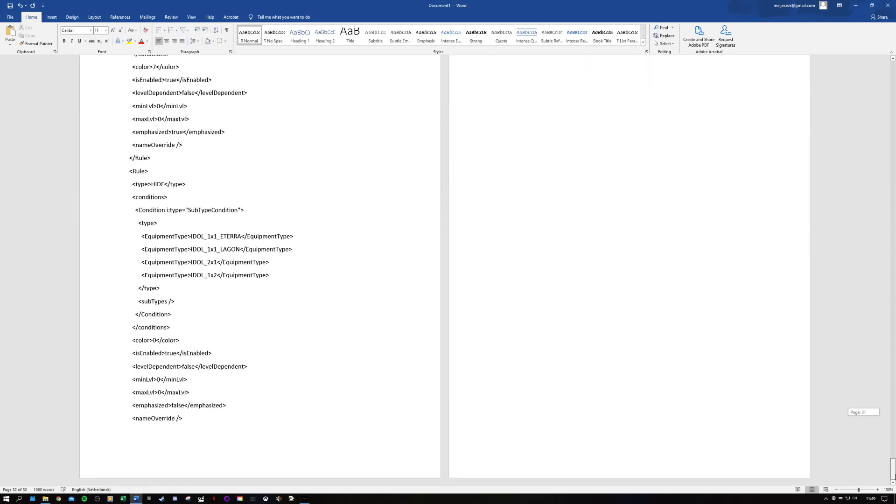
scroll("down", 3)
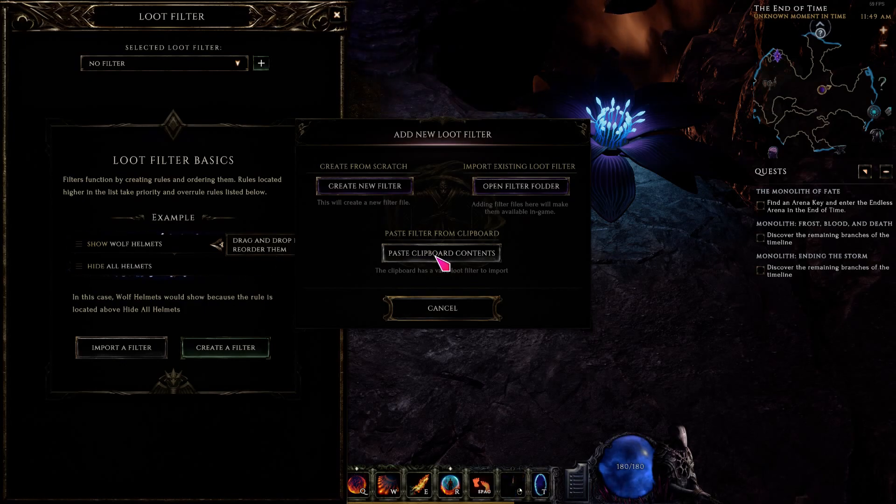
- Import the clipboard filter, close its configuration, and open its export options
left_click(440, 252)
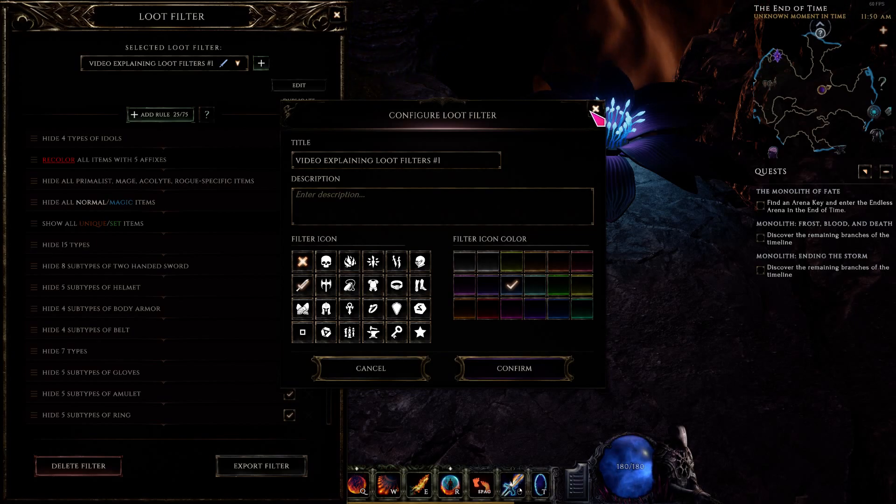
left_click(594, 109)
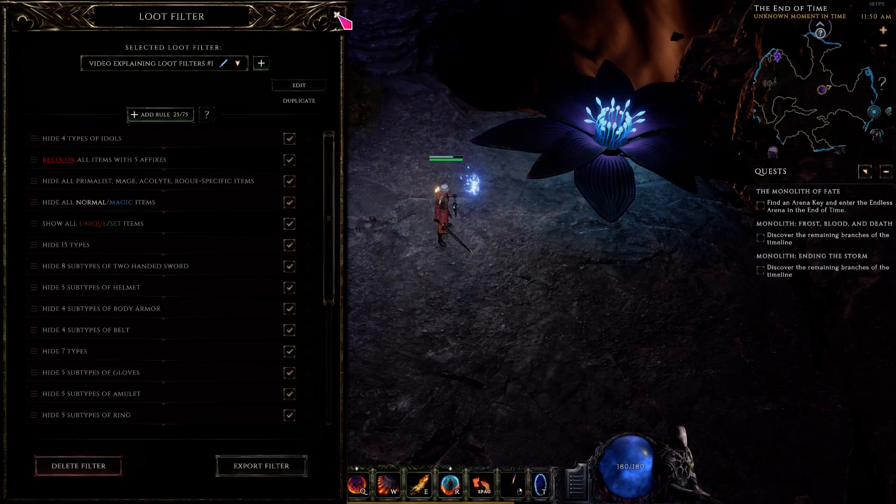
left_click(260, 466)
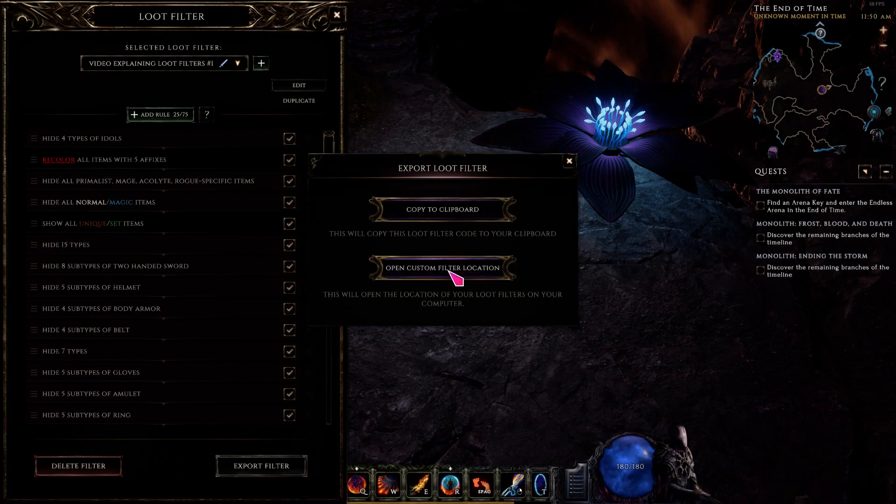
- Open the custom filter folder, select the nine warpath files, and add them to an archive
left_click(442, 268)
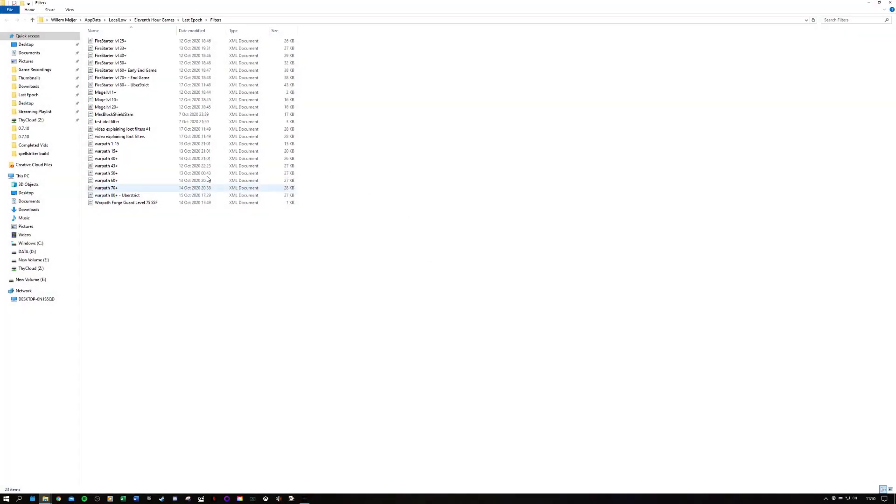
left_click(106, 143)
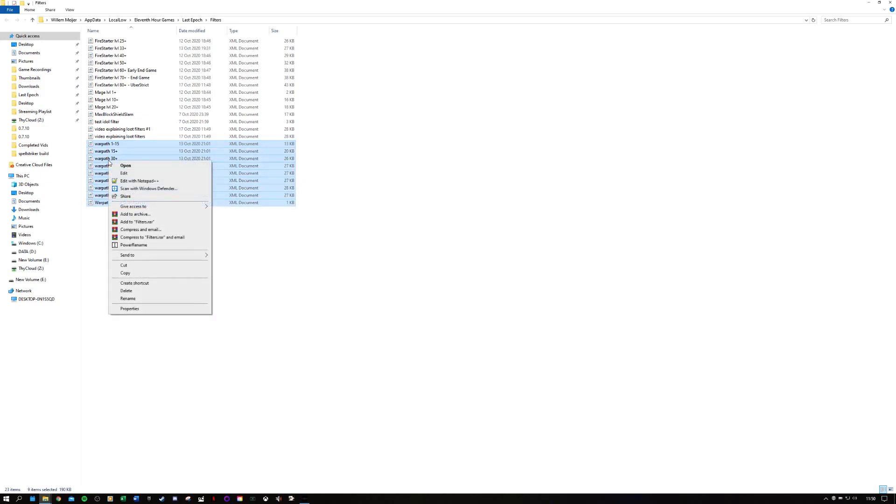
mouse_move(137, 221)
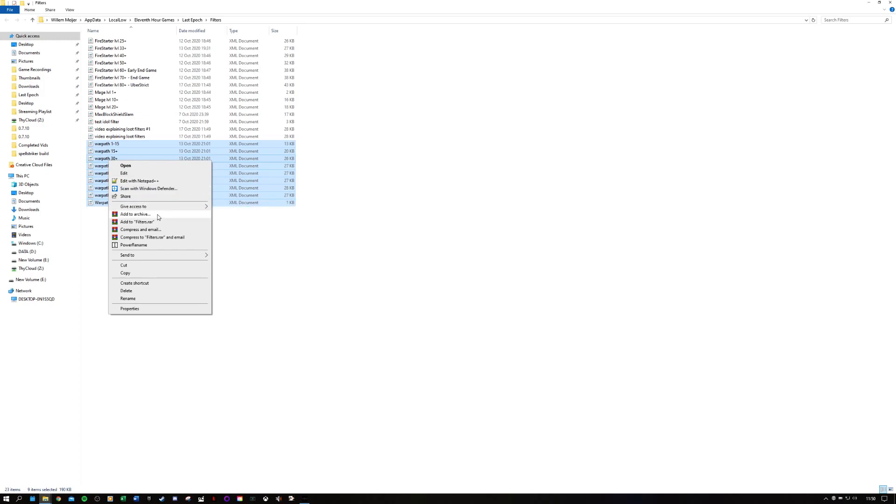
left_click(134, 214)
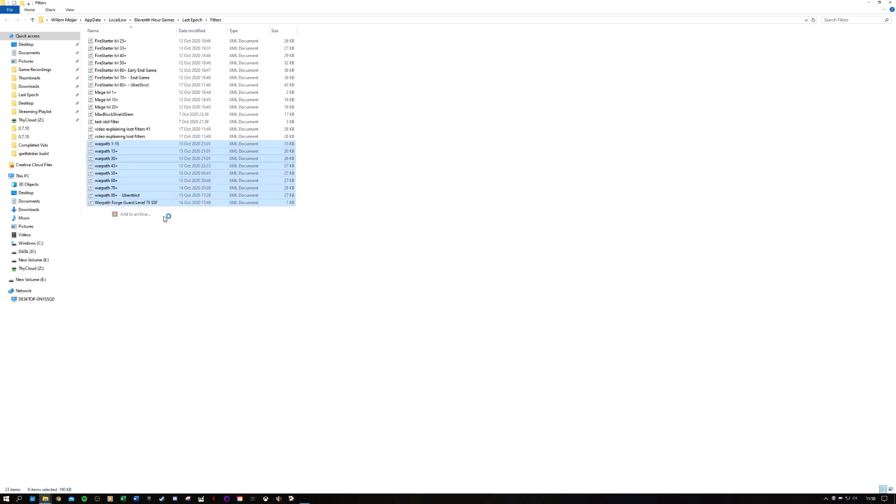
left_click(134, 214)
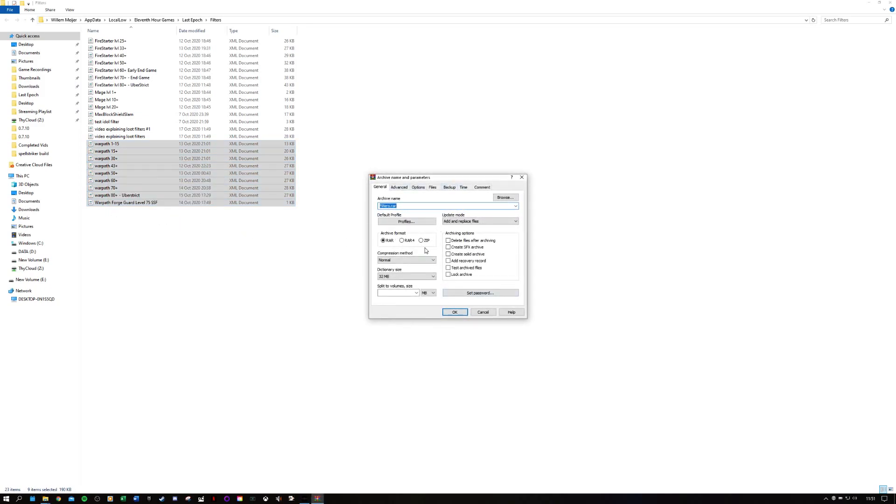
- Choose ZIP format for the 'warpath loot filters' archive and create it in Filters
left_click(421, 240)
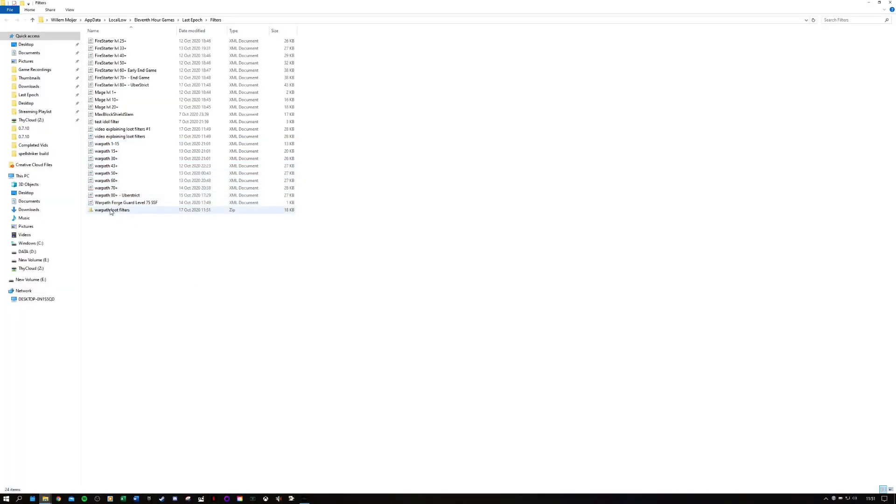
mouse_move(112, 210)
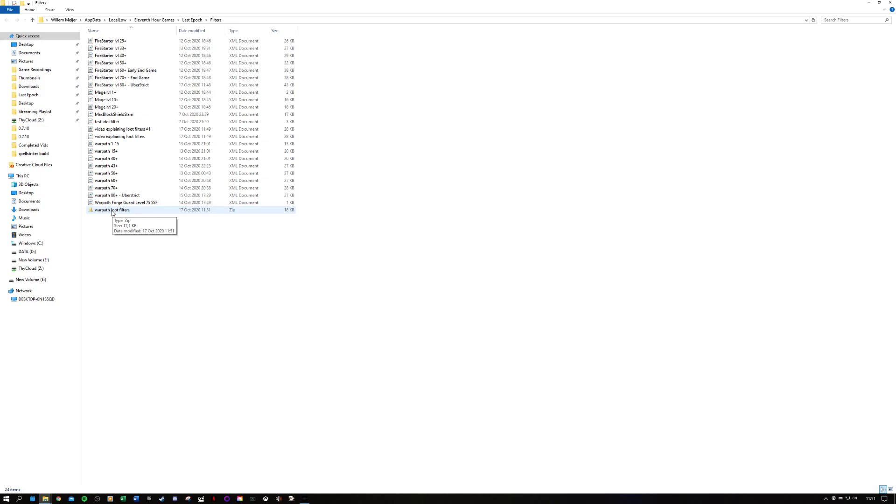
right_click(58, 499)
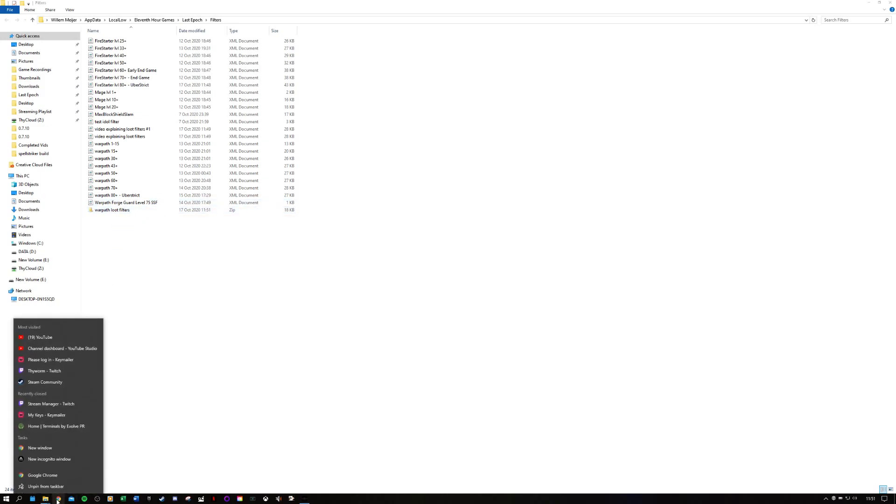
mouse_move(49, 458)
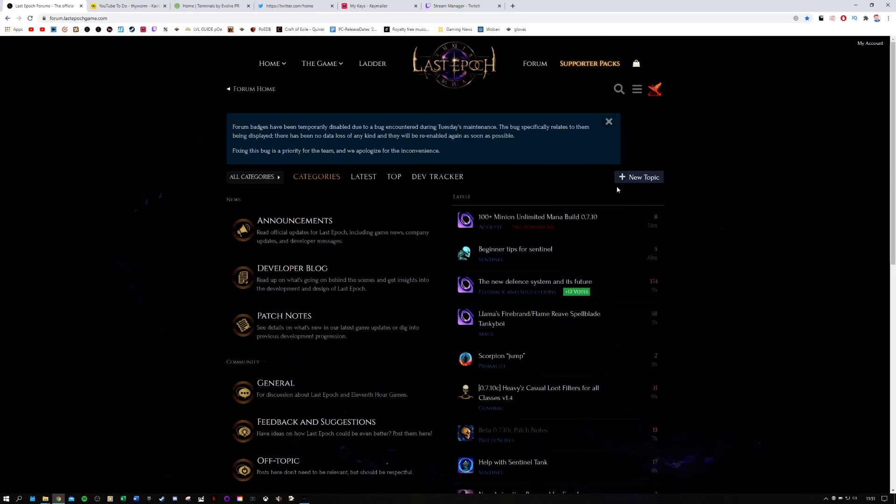
mouse_move(639, 179)
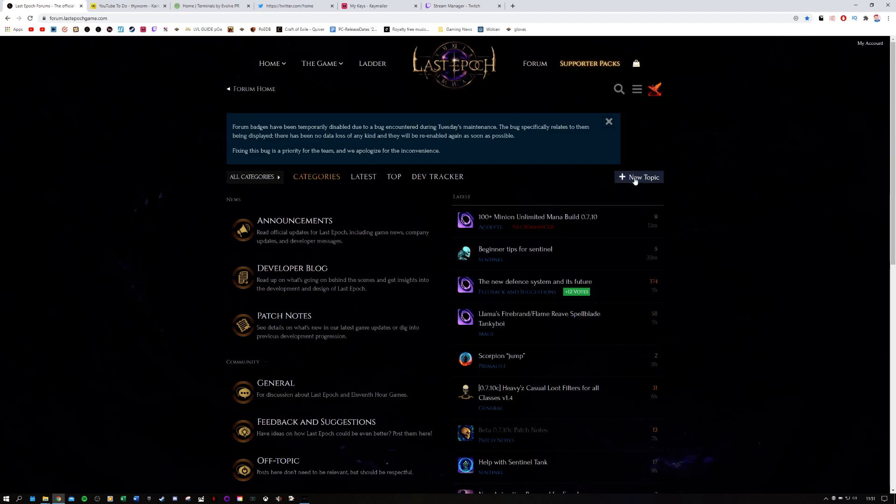
- Start a new forum topic and add the Passives tag
left_click(638, 178)
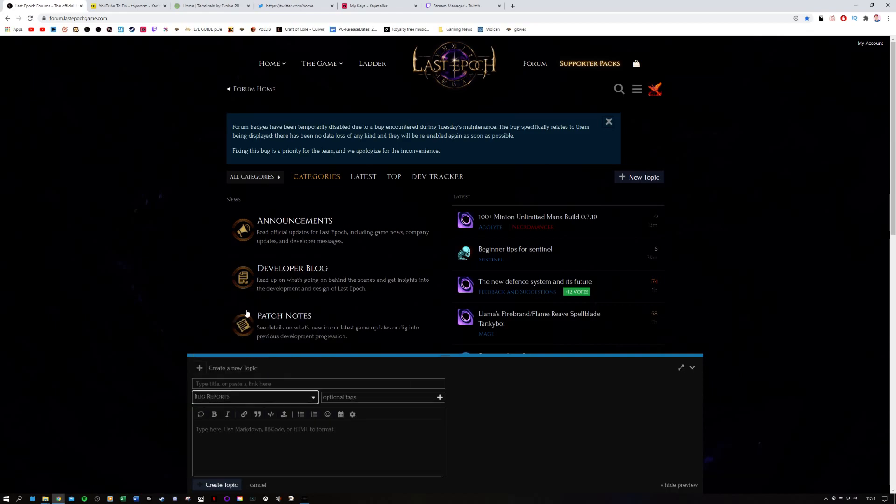
left_click(380, 397)
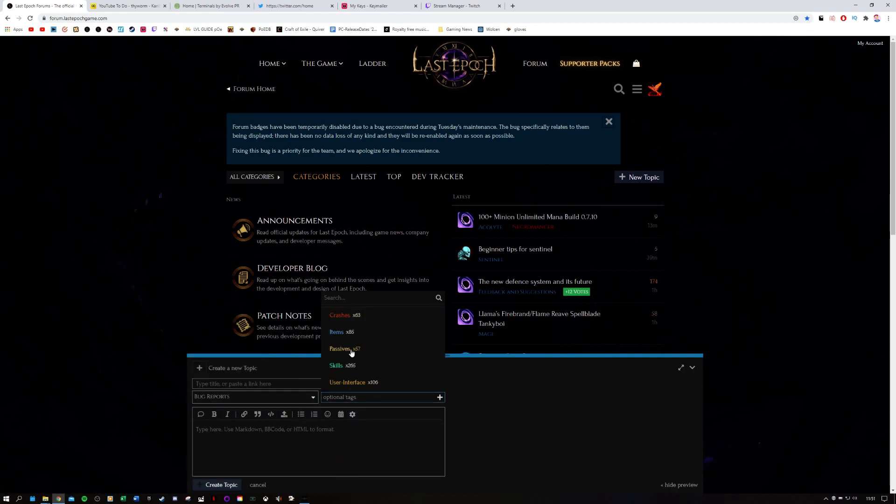
left_click(340, 348)
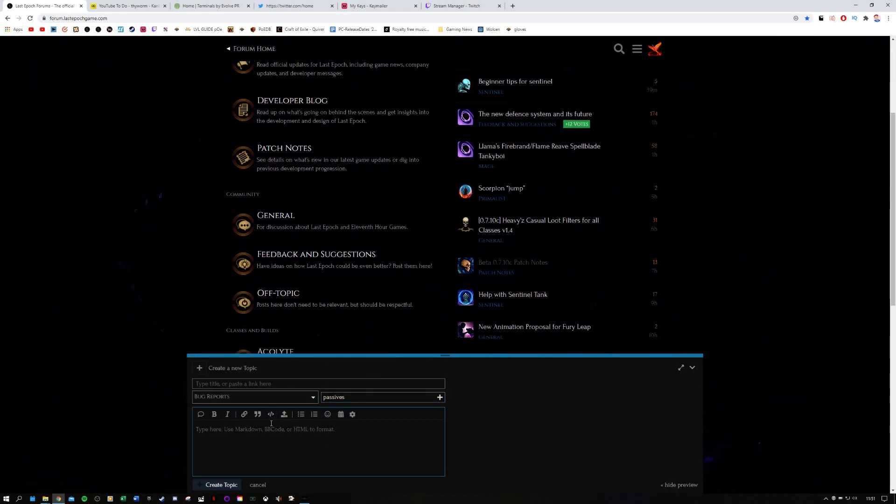
scroll("down", 3)
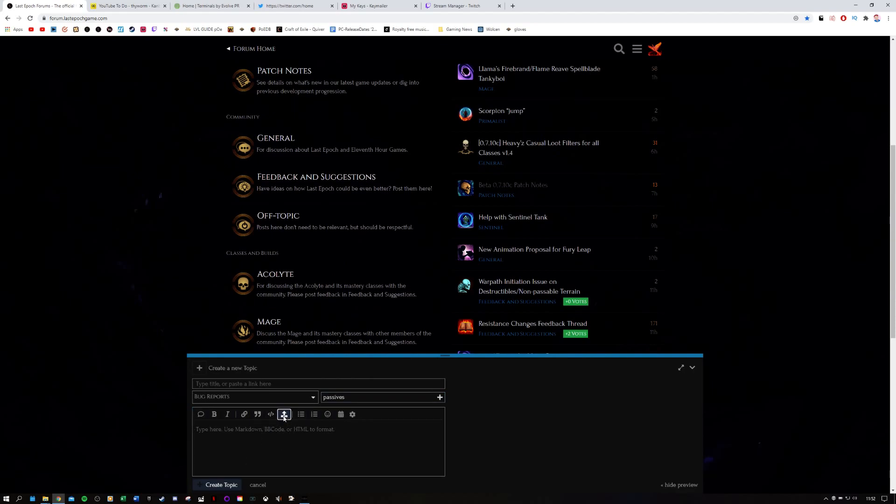
- Choose warpath loot filters.zip from AppData > LocalLow > Eleventh Hour Games > Last Epoch > Filters
left_click(284, 414)
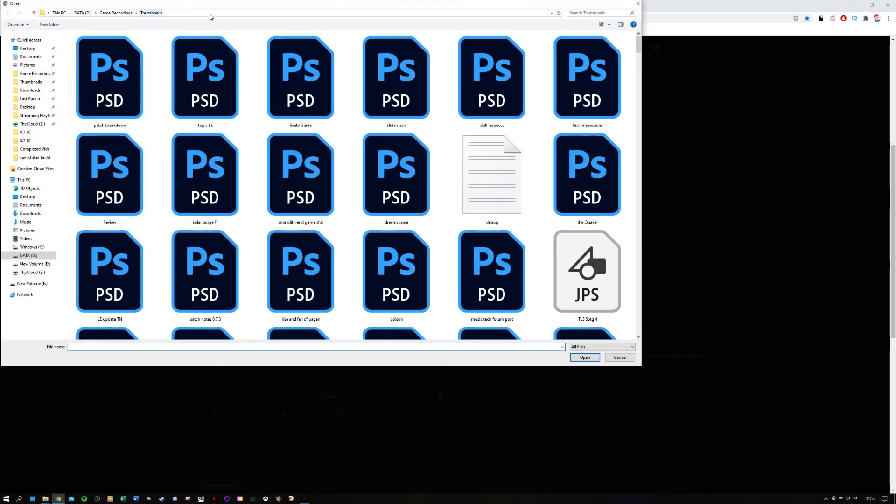
left_click(229, 12)
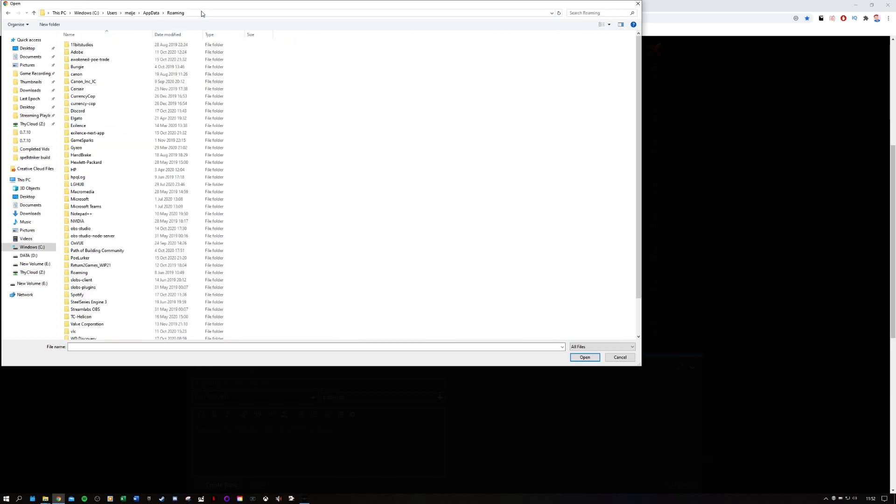
left_click(150, 12)
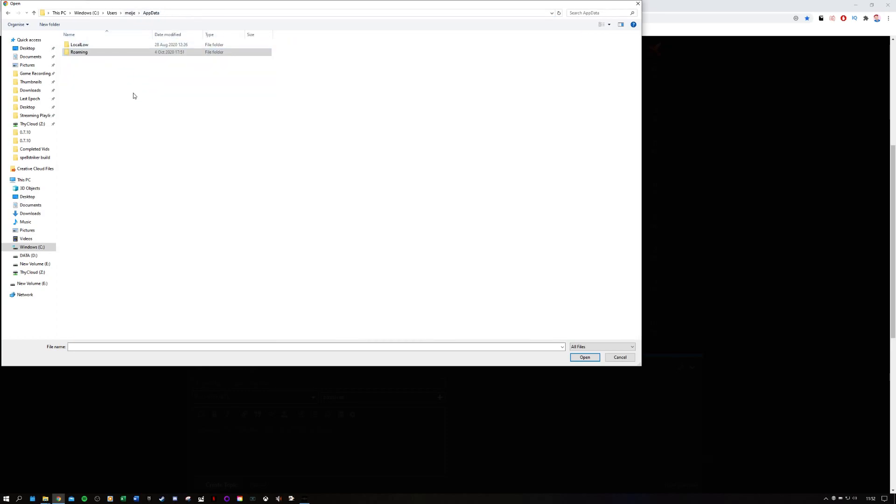
double_click(79, 45)
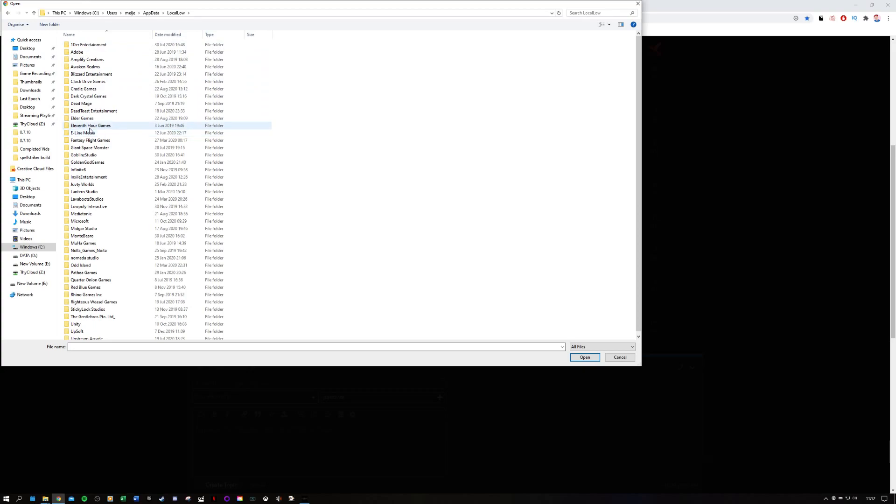
double_click(90, 125)
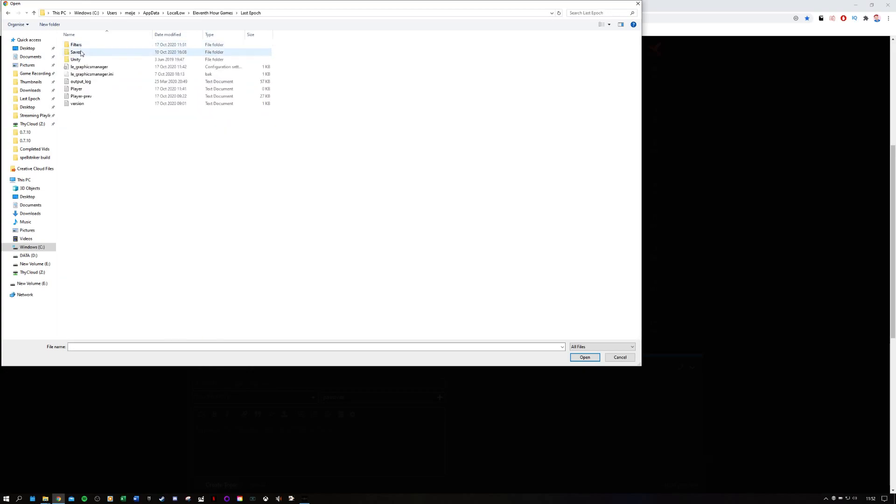
double_click(76, 45)
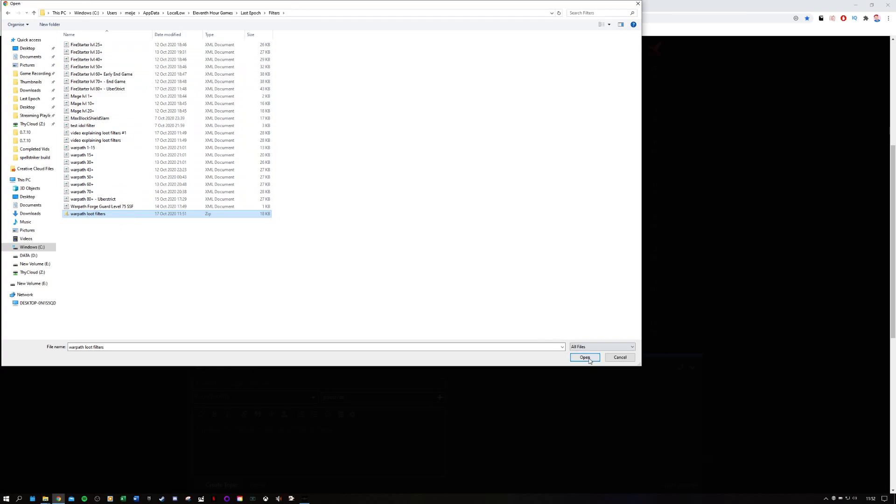
left_click(584, 357)
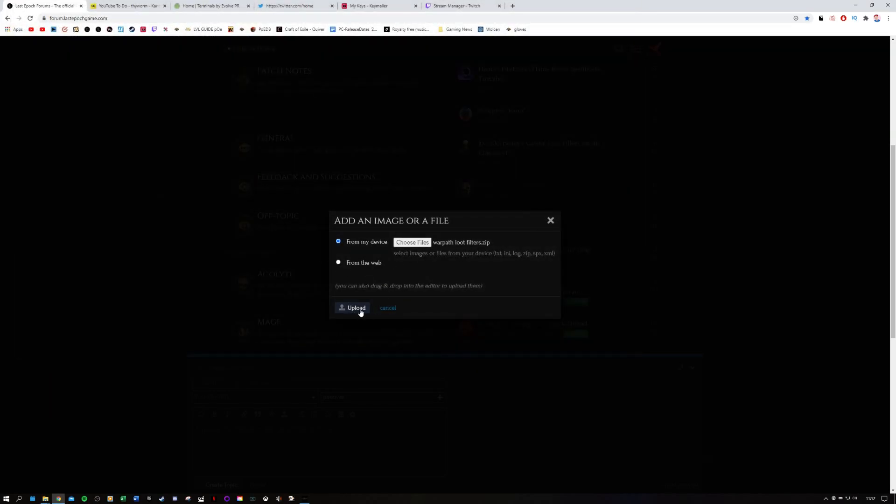
- Upload warpath loot filters.zip (17.2 KB) into the topic draft body
left_click(351, 308)
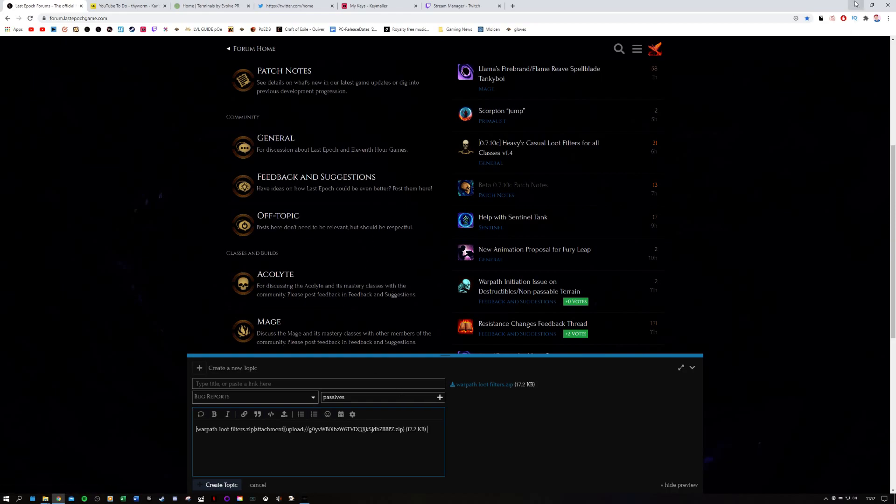
mouse_move(448, 384)
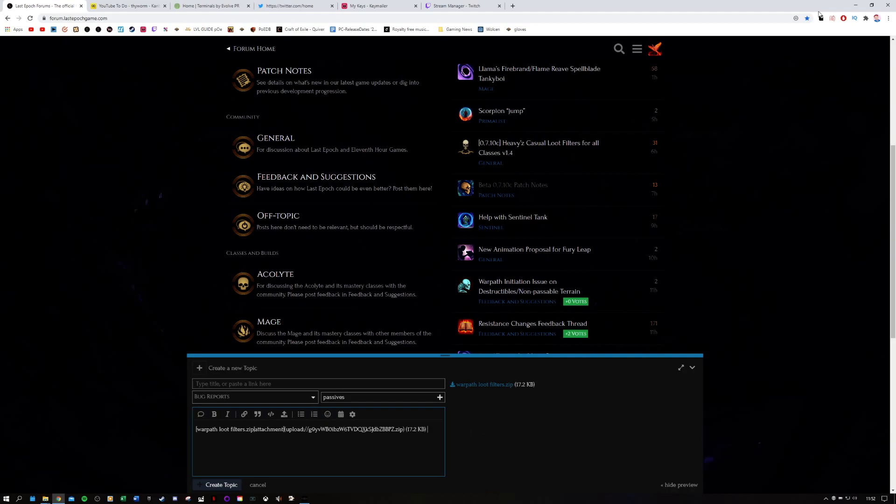
mouse_move(850, 23)
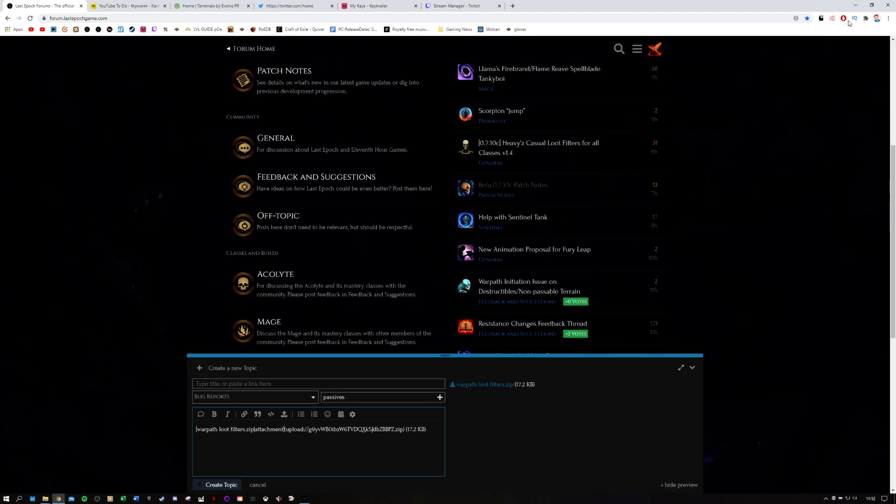
mouse_move(855, 9)
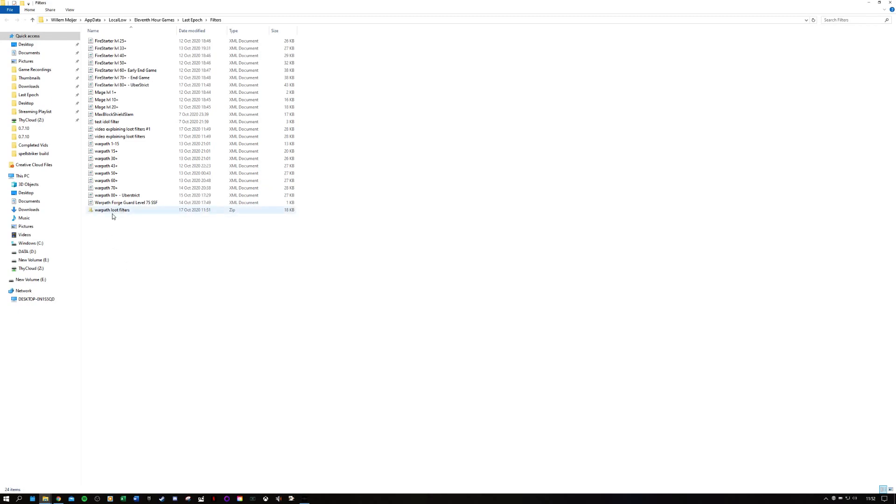
mouse_move(125, 212)
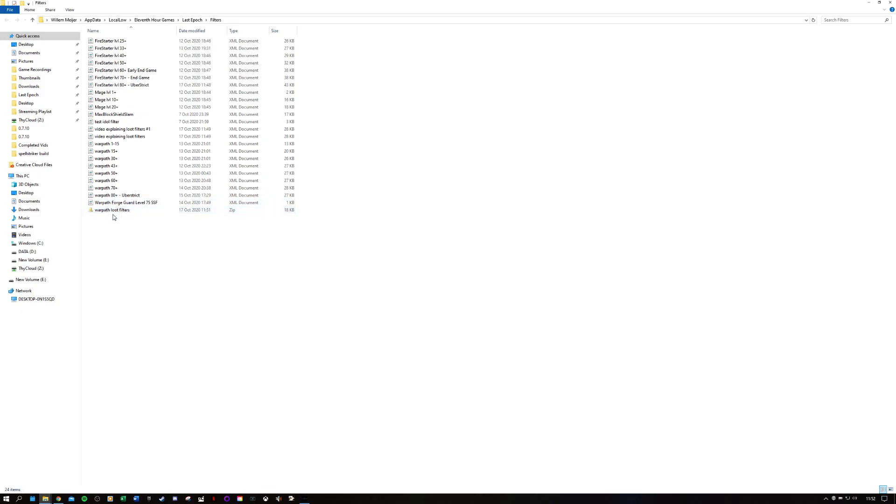
- Copy warpath loot filters.zip into the spellstriker build folder
left_click(112, 210)
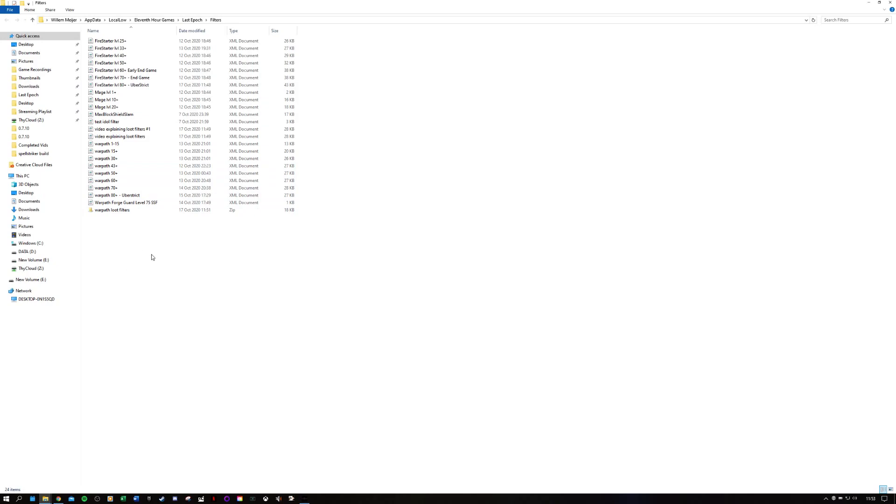
left_click(32, 153)
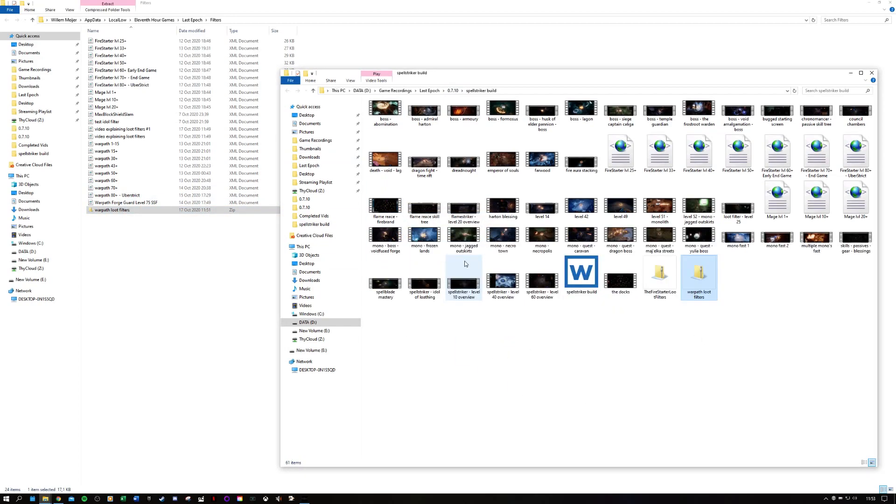
- Extract the nine filter files into the spellstriker build folder, then return to Filters
right_click(697, 278)
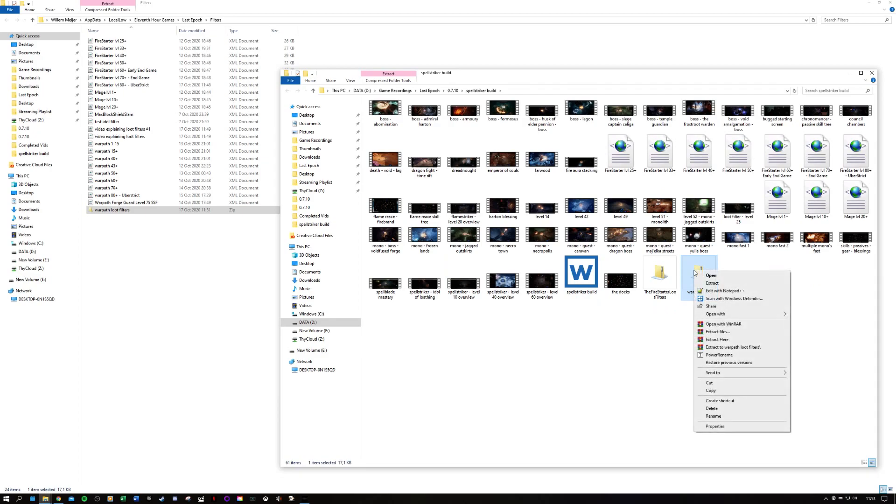
left_click(717, 339)
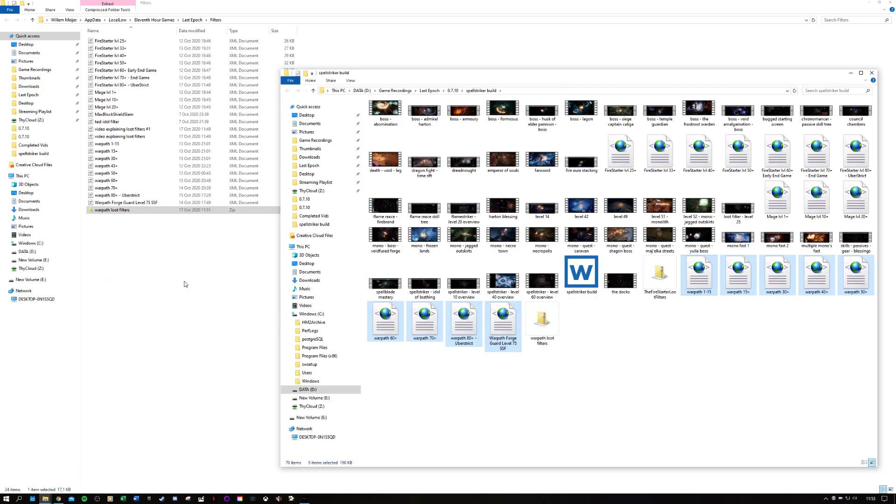
left_click(871, 73)
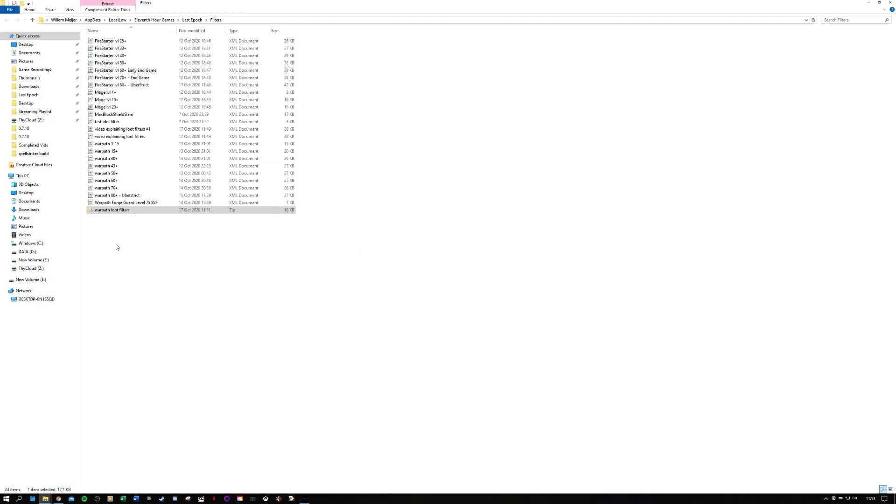
mouse_move(114, 209)
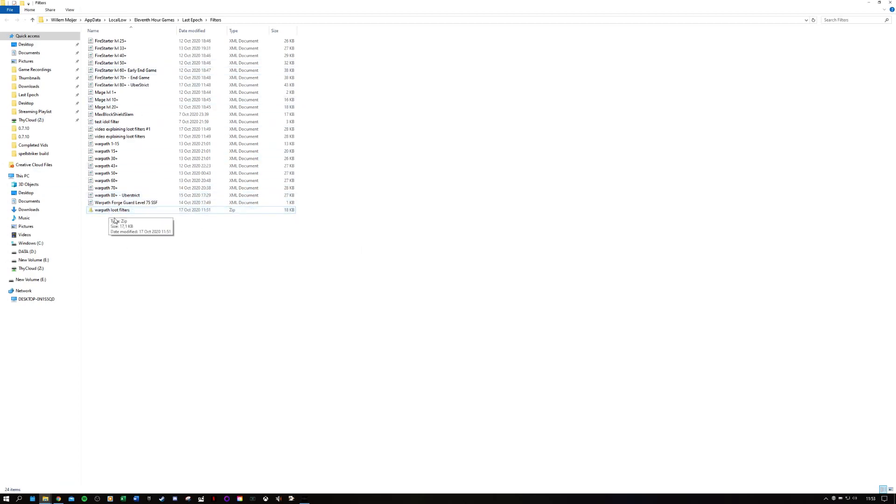
mouse_move(120, 241)
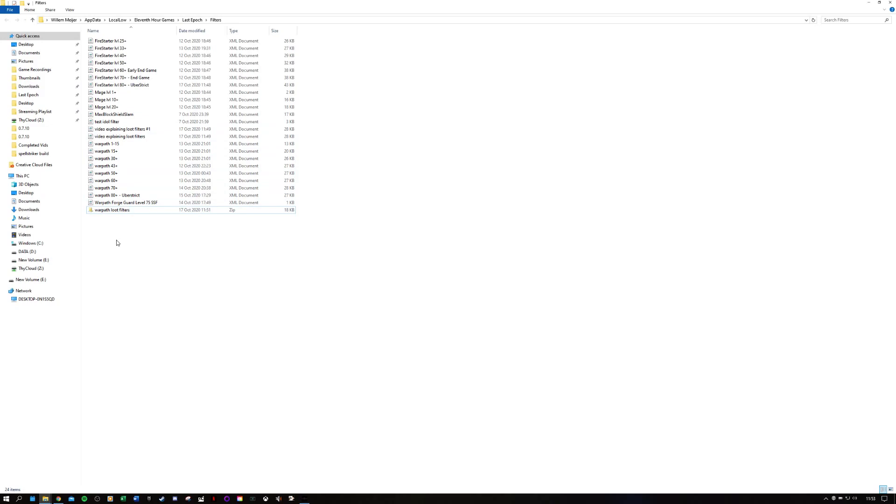
mouse_move(115, 242)
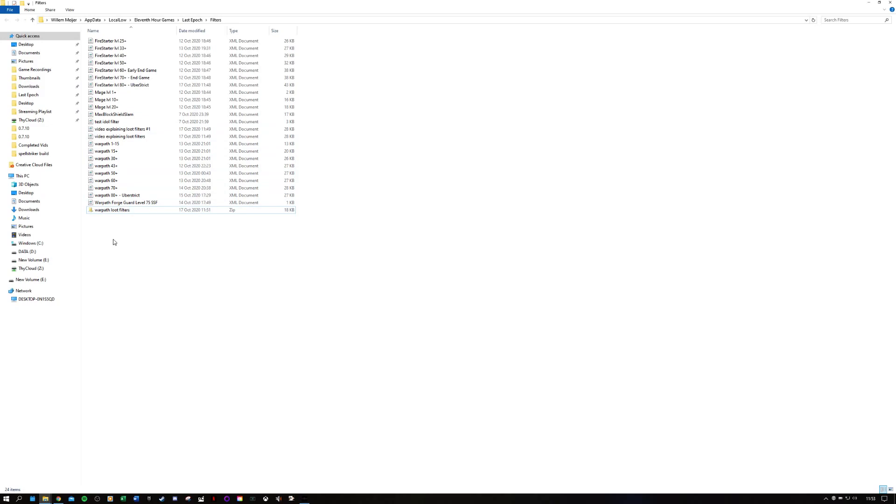
mouse_move(112, 210)
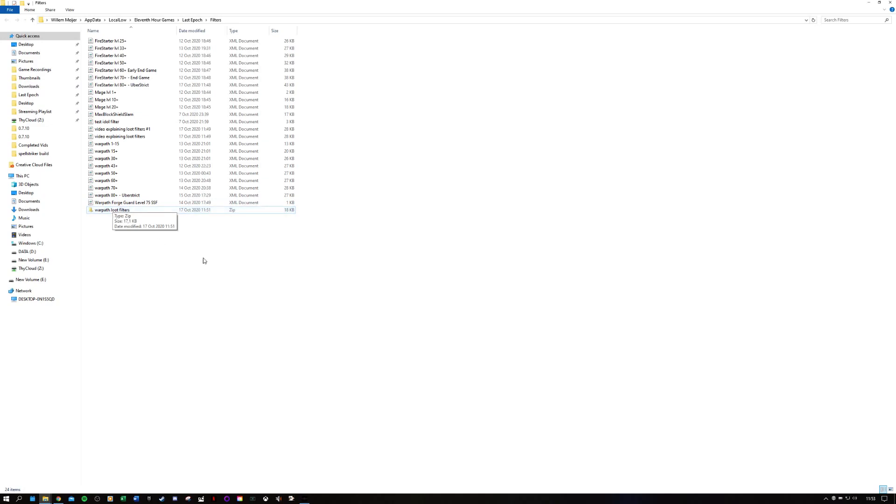
mouse_move(197, 288)
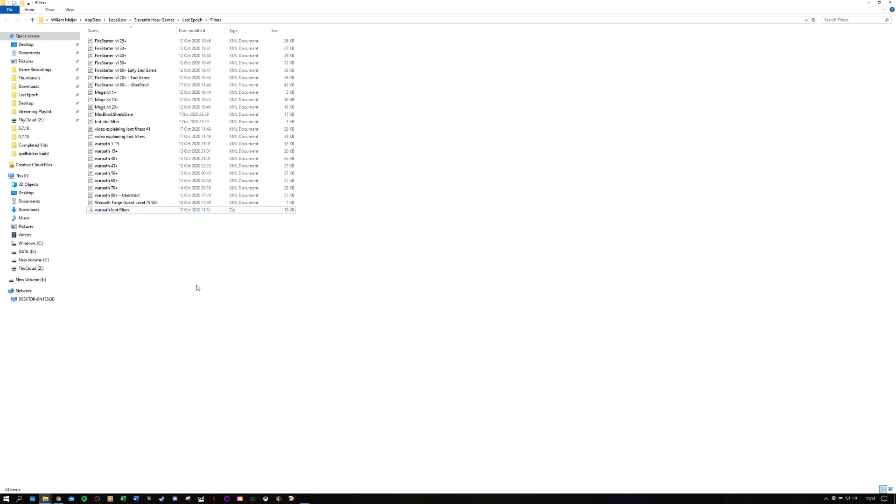
mouse_move(156, 306)
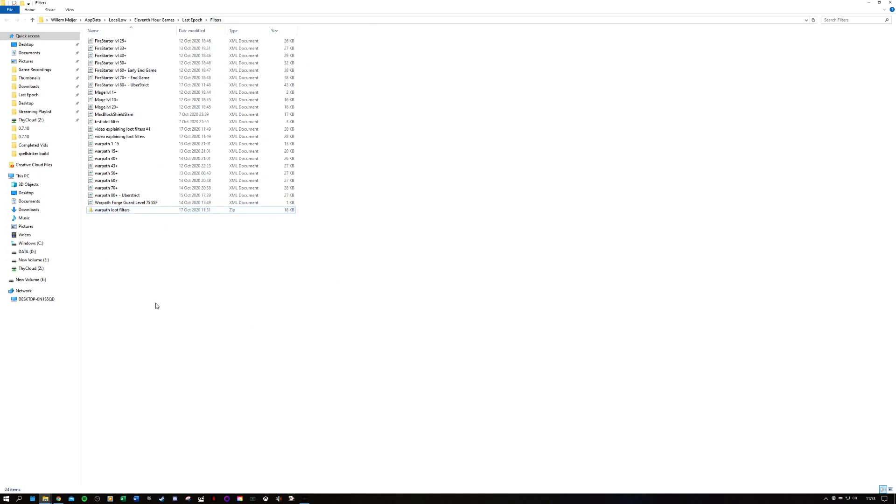